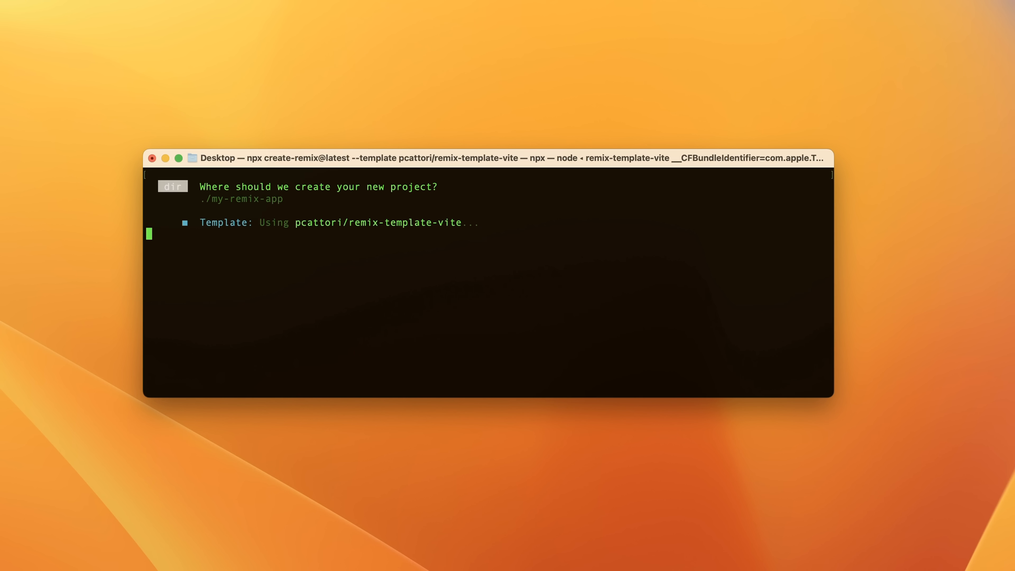
Accept the ./my-remix-app location, git init, and npm dependency install
key(Return)
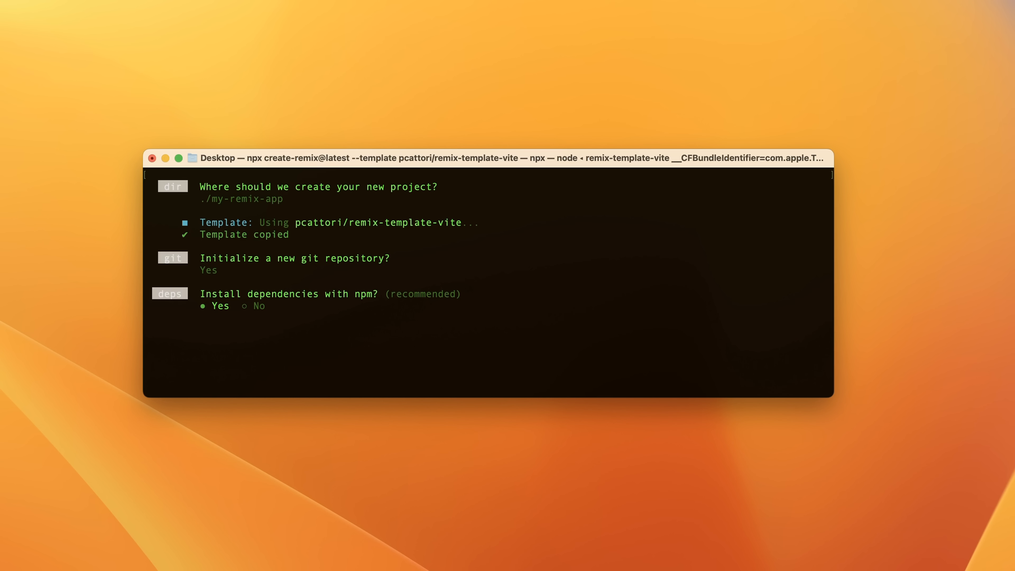
key(Return)
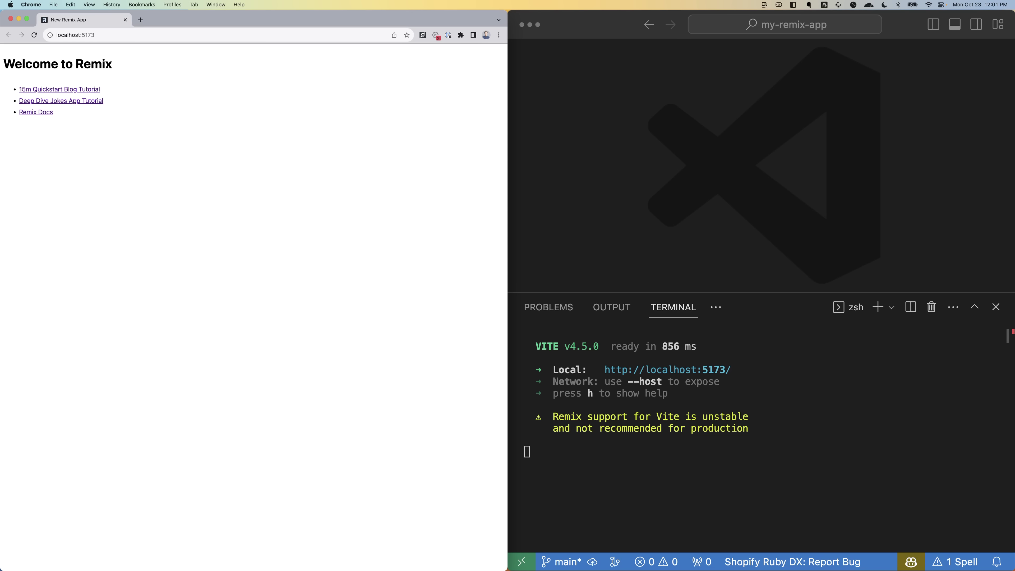
Replace the index route's link list with an h1 reading 'We ❤️ Vite'
click(672, 162)
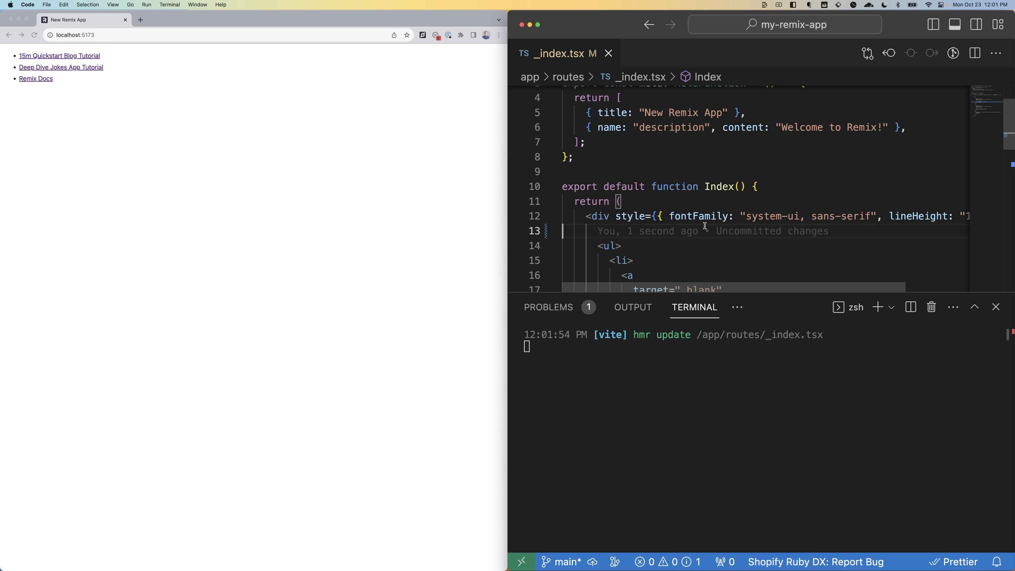
text(<h1>Welcome to Remix</h1>)
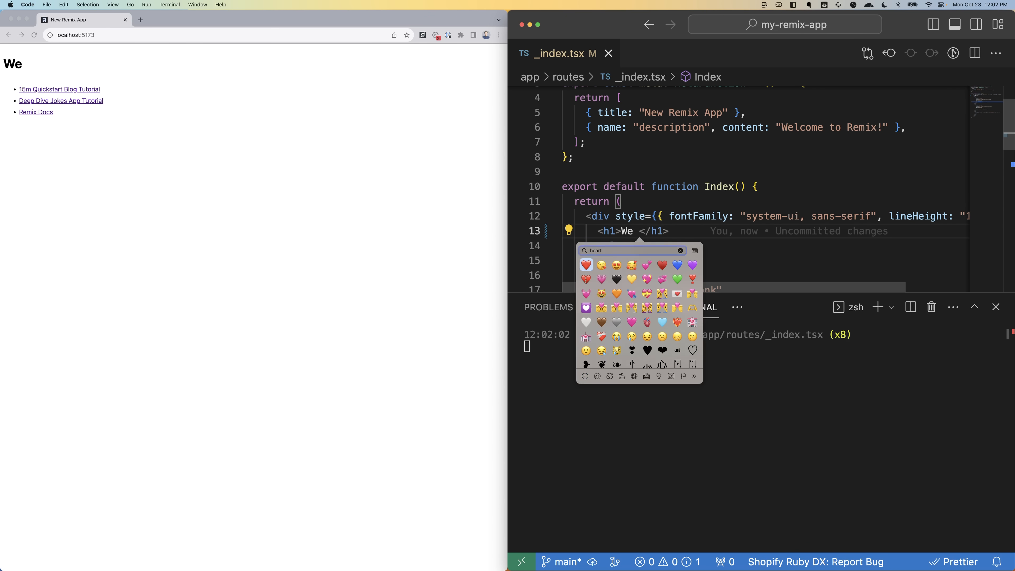
click(586, 265)
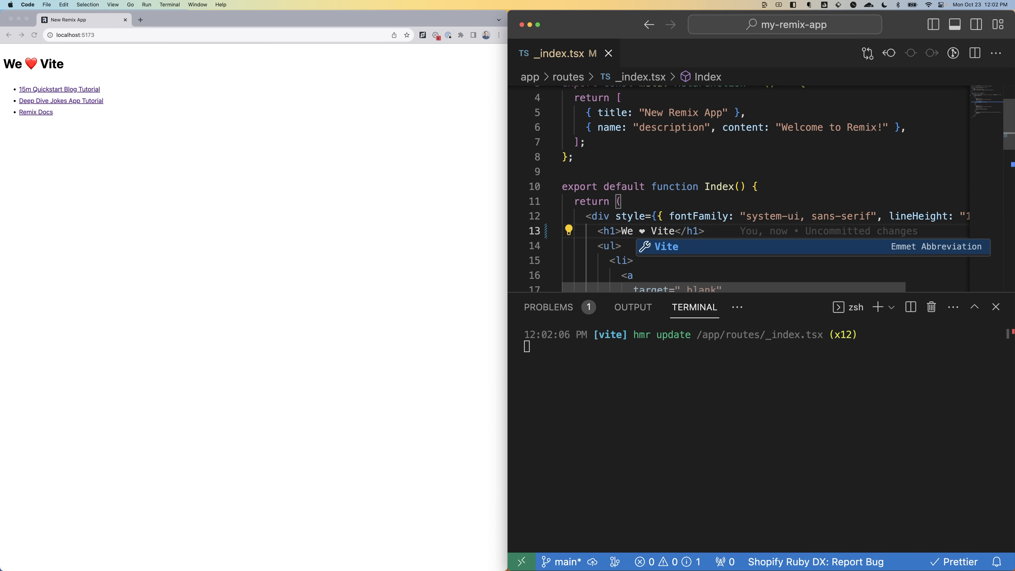
mouse_move(224, 162)
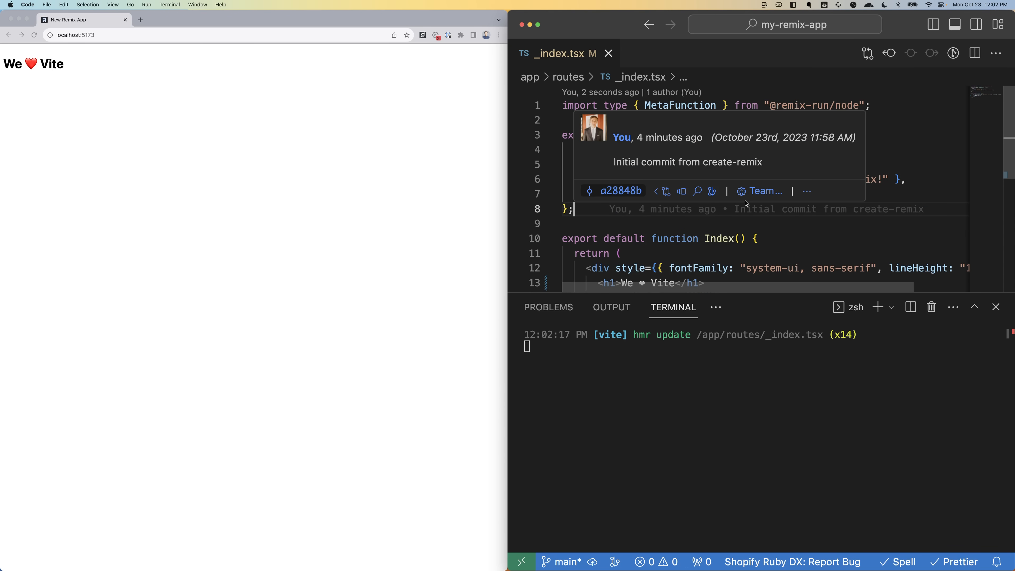
Add an exported loader returning json({ message }) with a server message
text(export function)
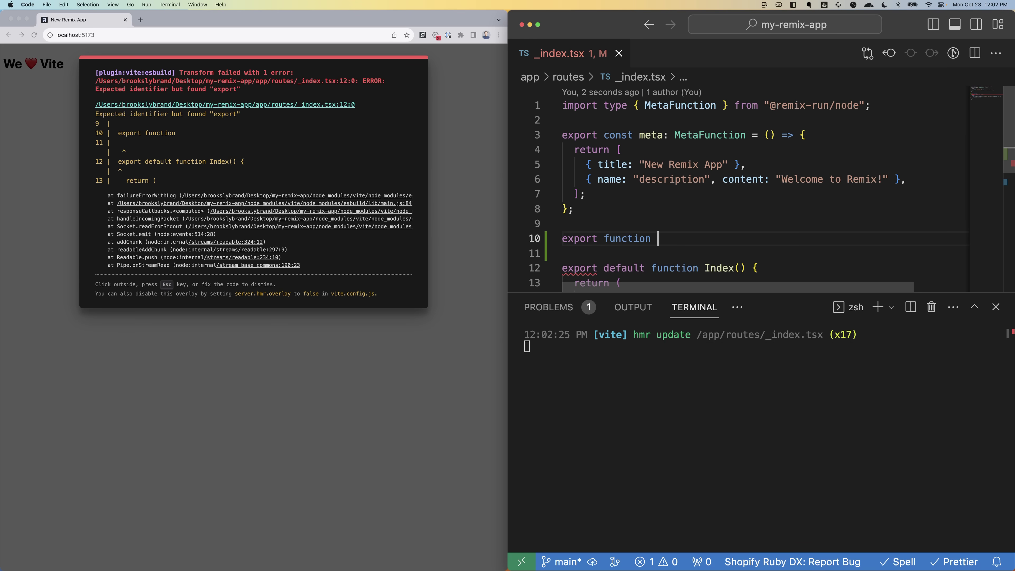
text(loader())
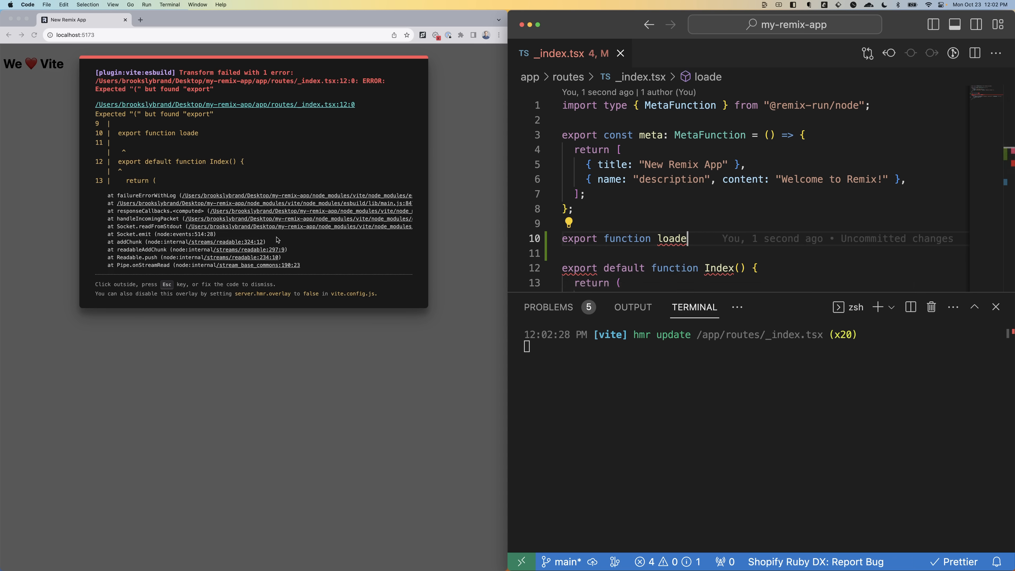
mouse_move(270, 145)
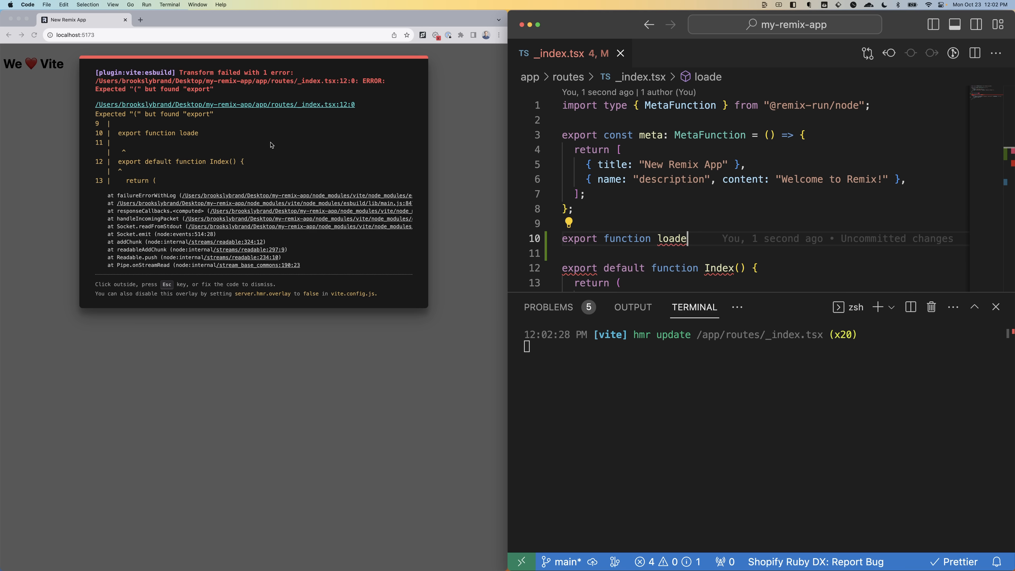
mouse_move(708, 238)
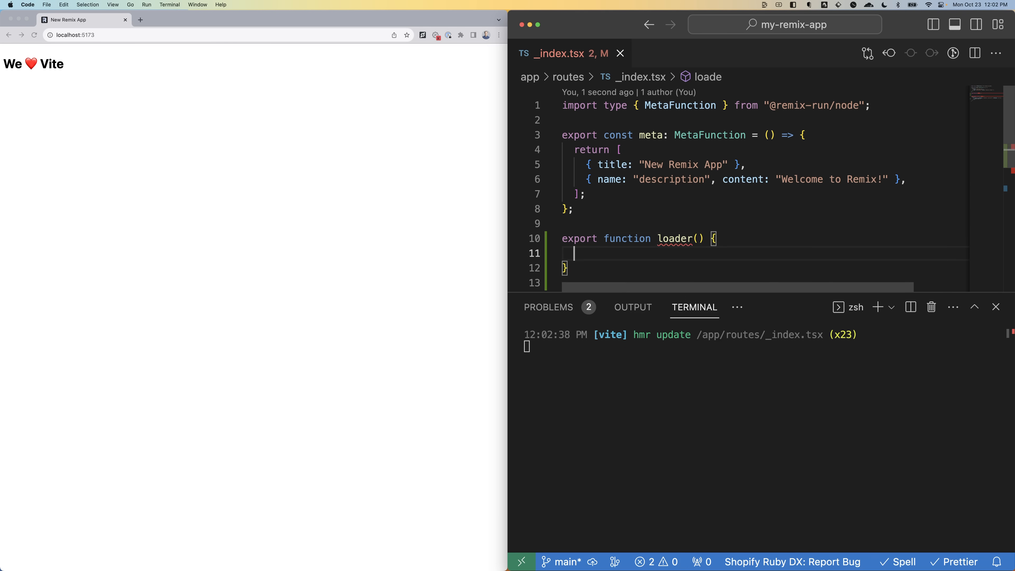
text(return json())
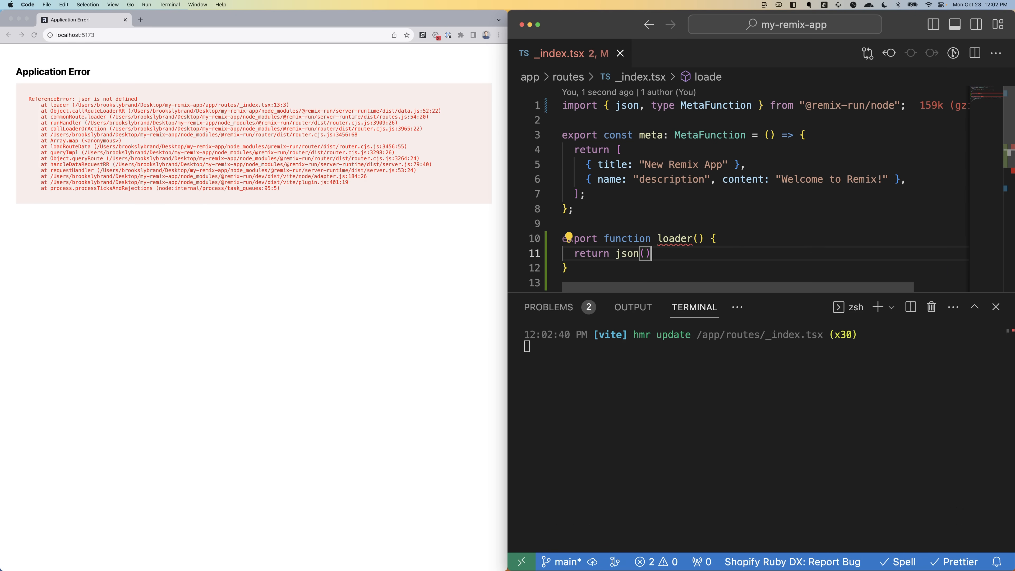
text({mes)
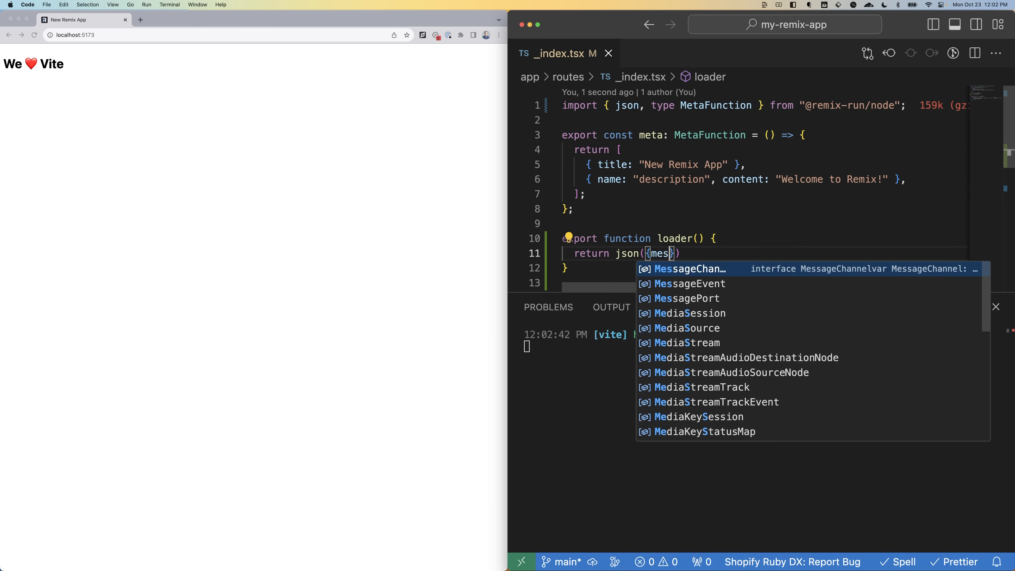
text(message: 'message from the server")
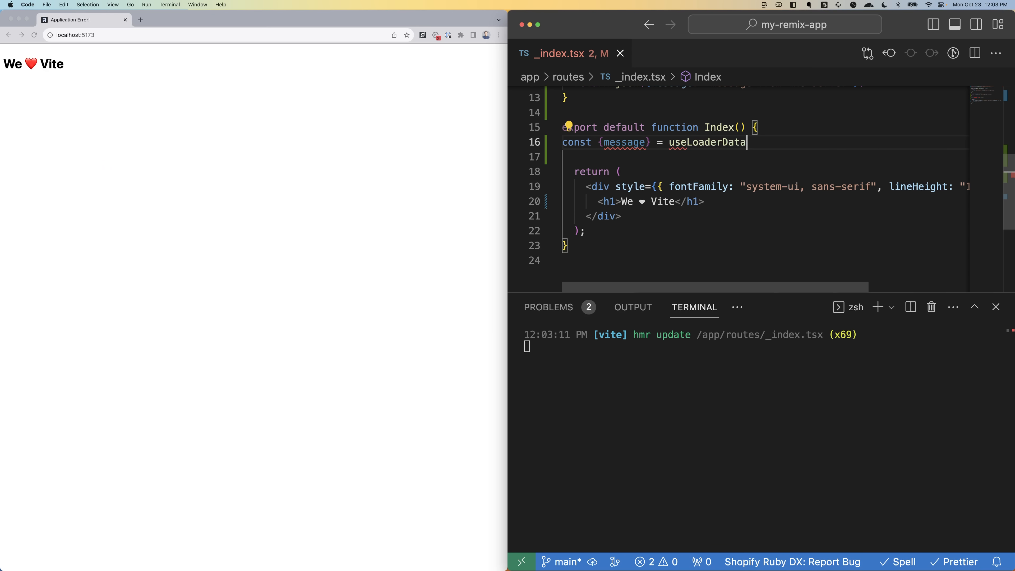
Read the message via useLoaderData<typeof loader>() and render it in a <p> below the heading
text(<typeof loader>)
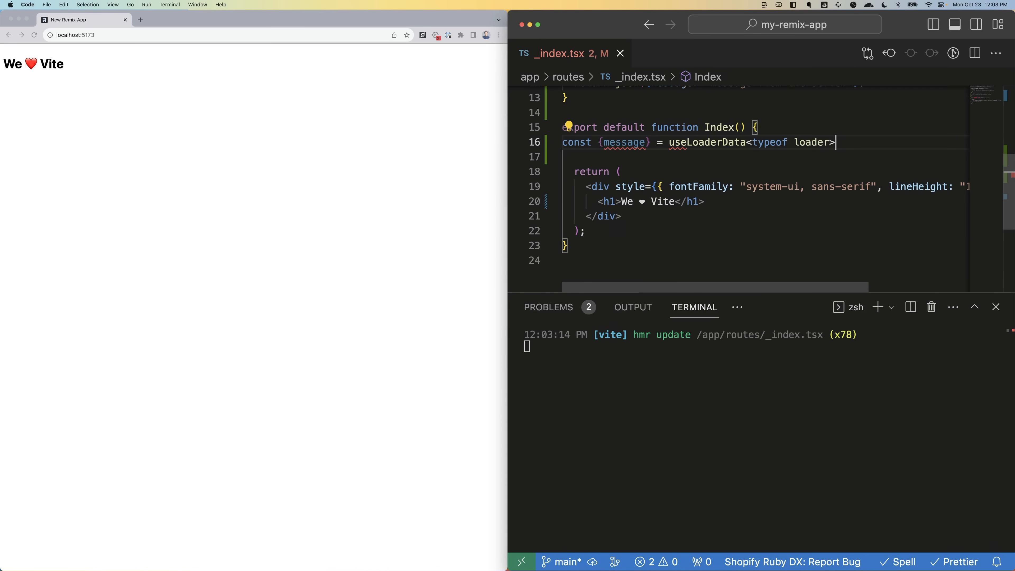
text(<p)
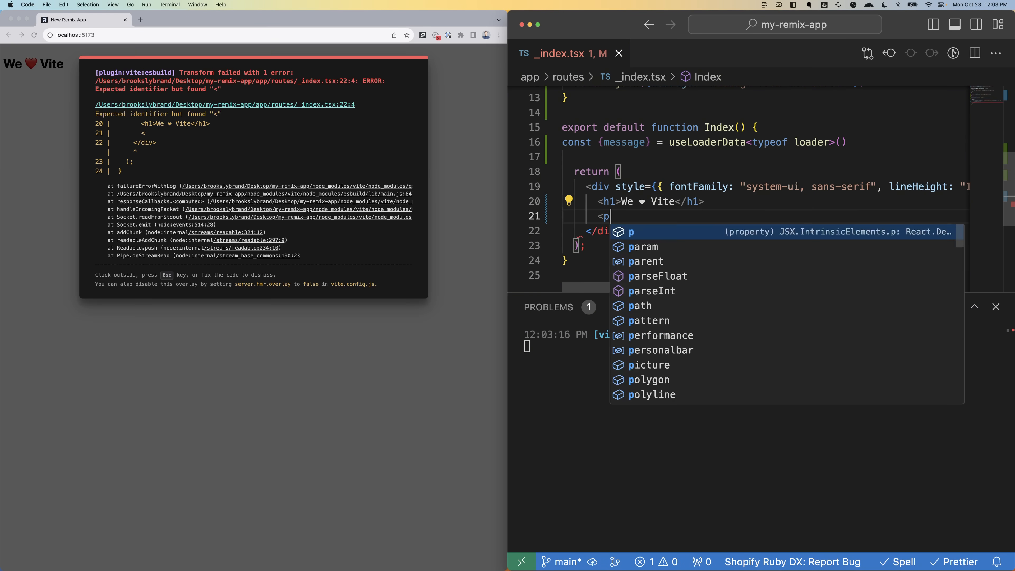
text(>{message}</p>)
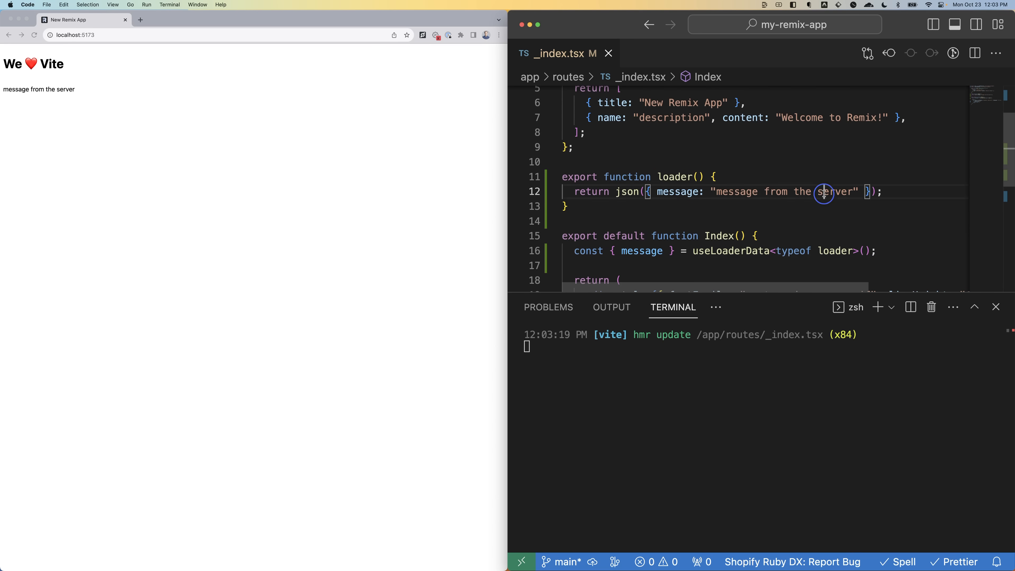
text(whowza)
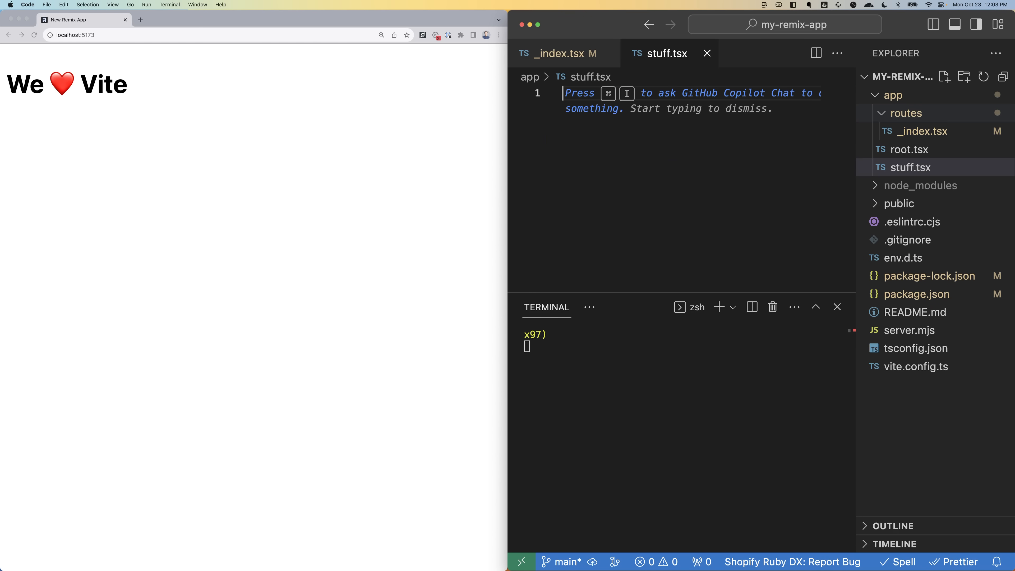
Export a MyFunction button component from stuff.tsx and render <MyFunction /> on the index page
text(export function)
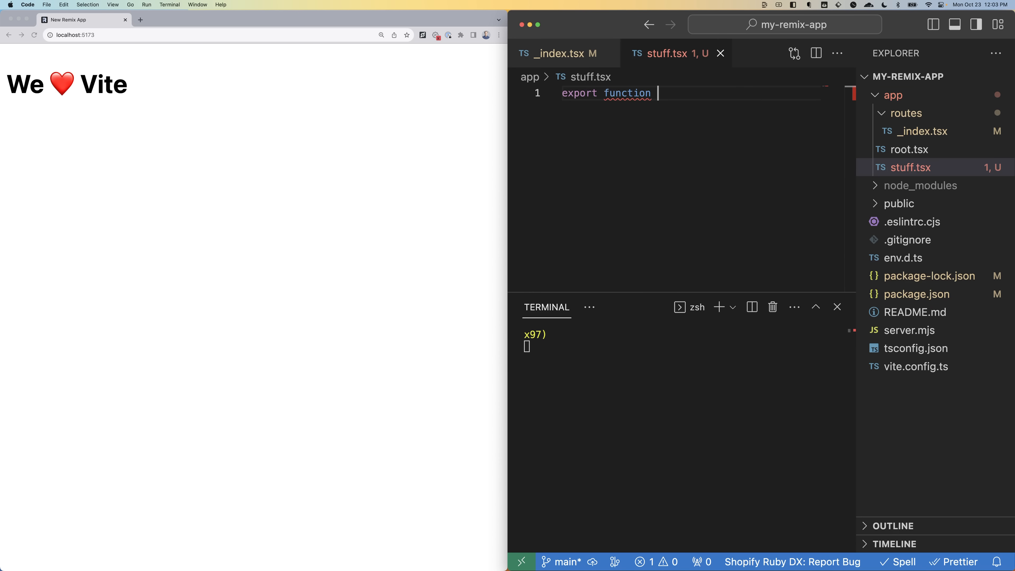
text(MyFunction())
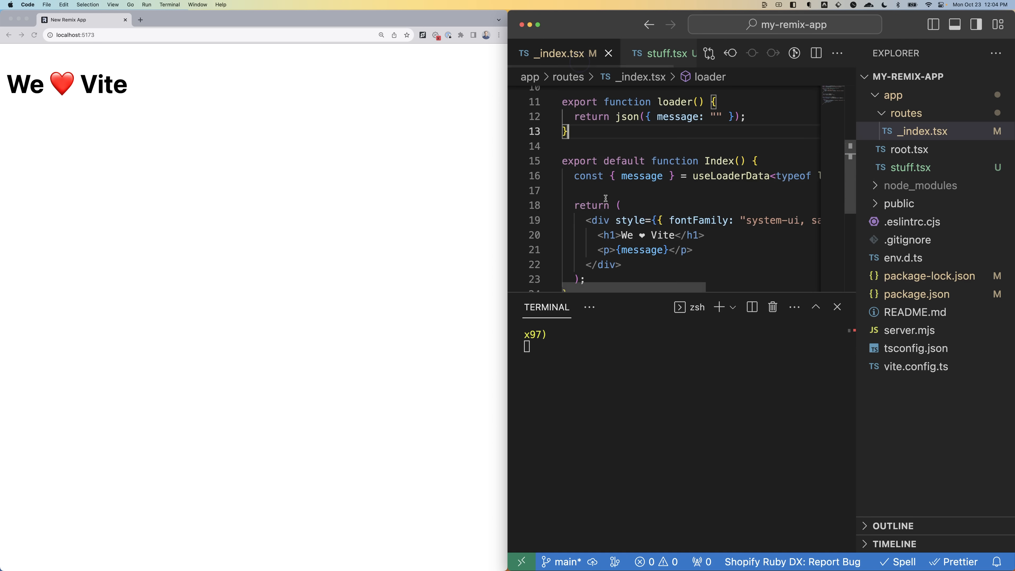
text(<My)
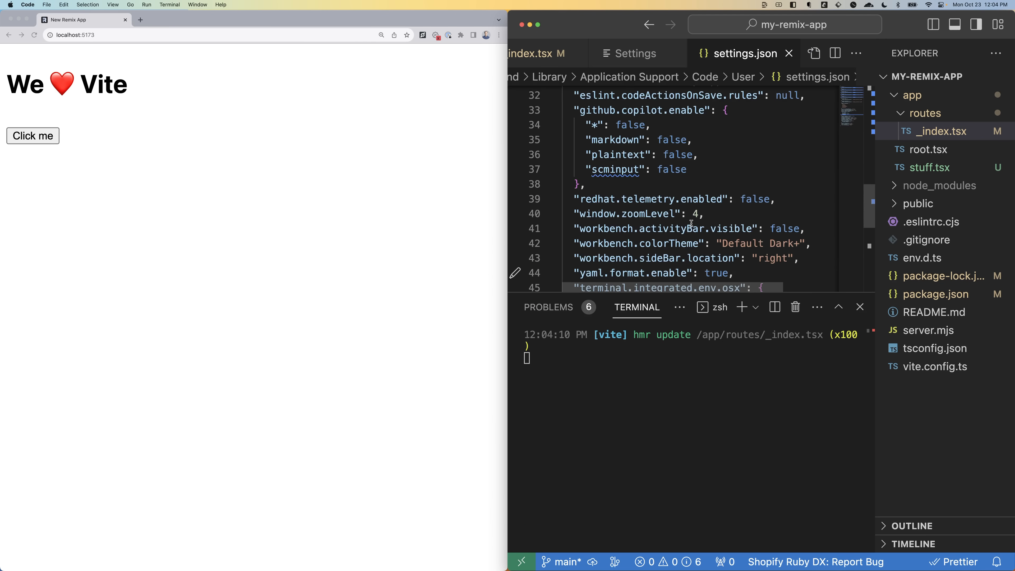
click(537, 53)
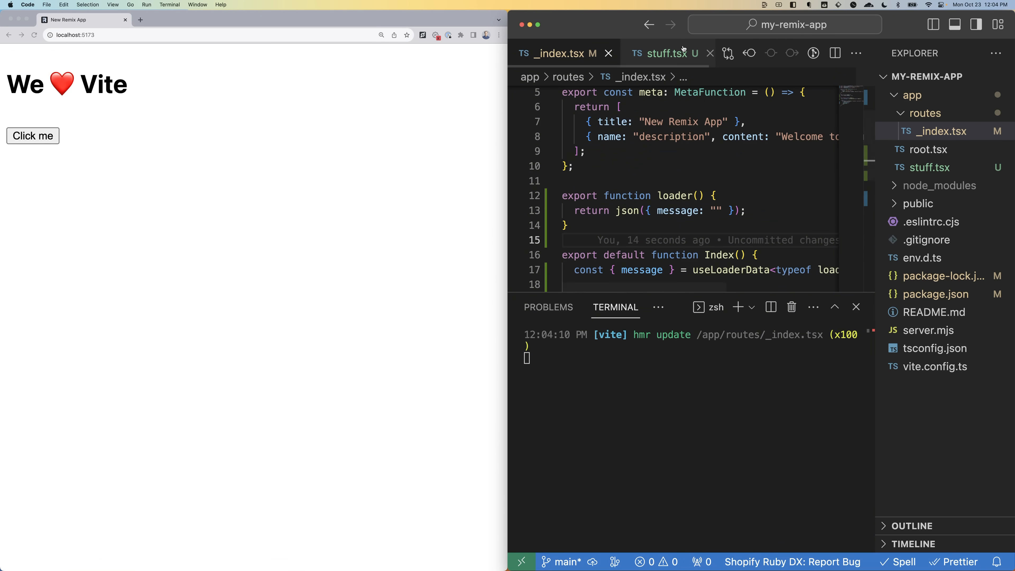
mouse_move(664, 53)
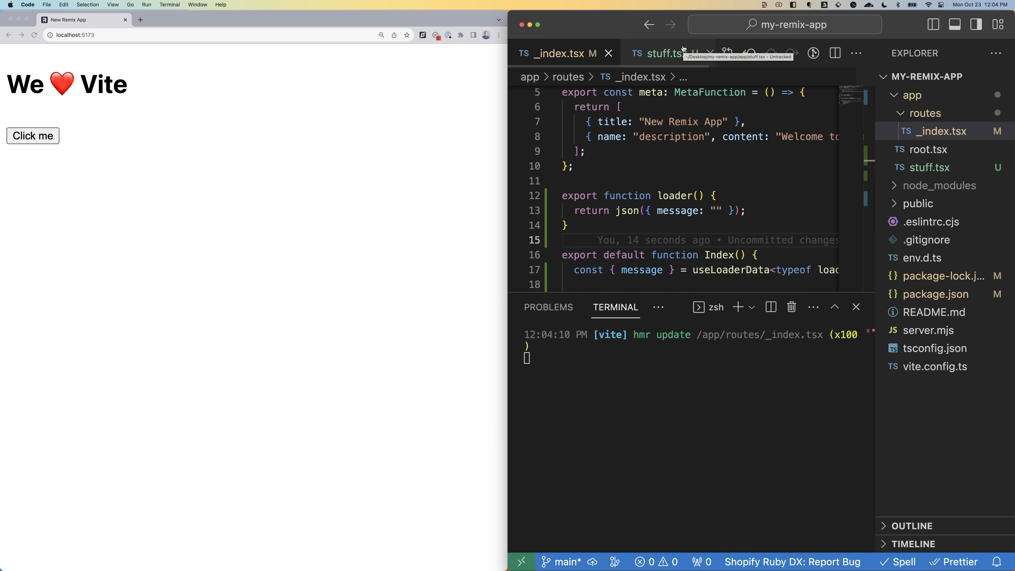
click(661, 53)
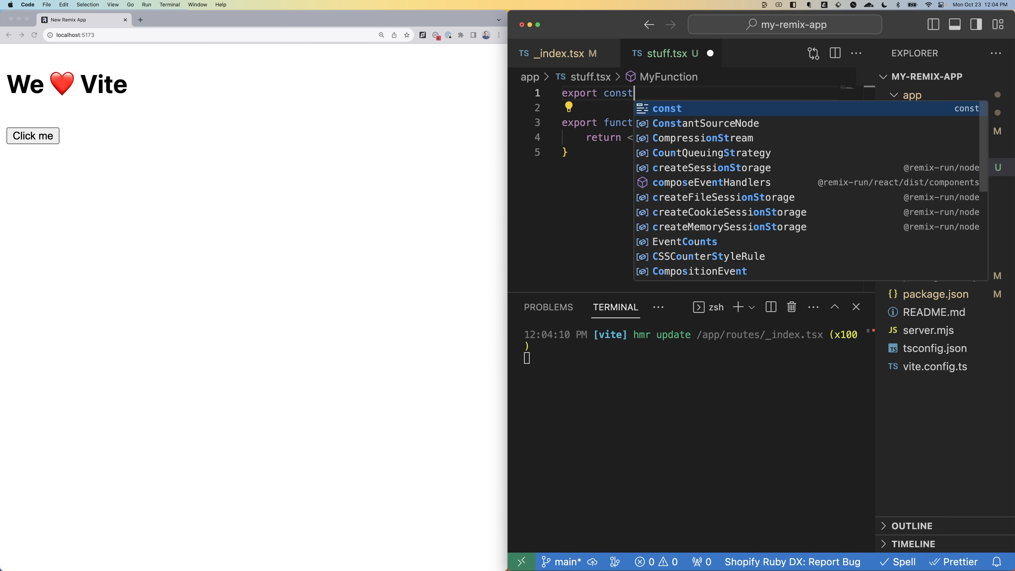
Export a MESSAGE constant from stuff.tsx and return it from the index loader via auto-import
text(MESSAGE = 'm)
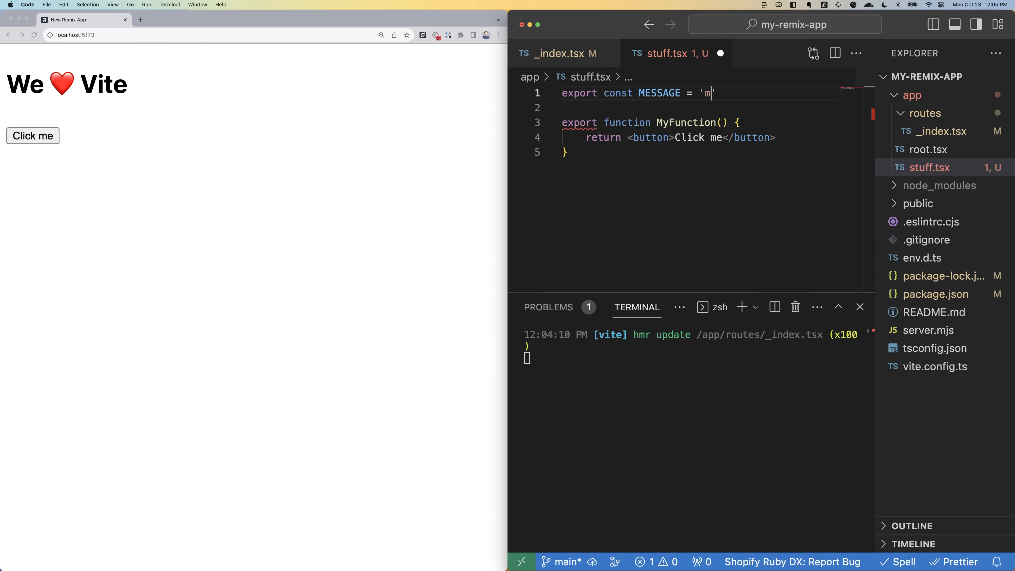
text(y message from anot)
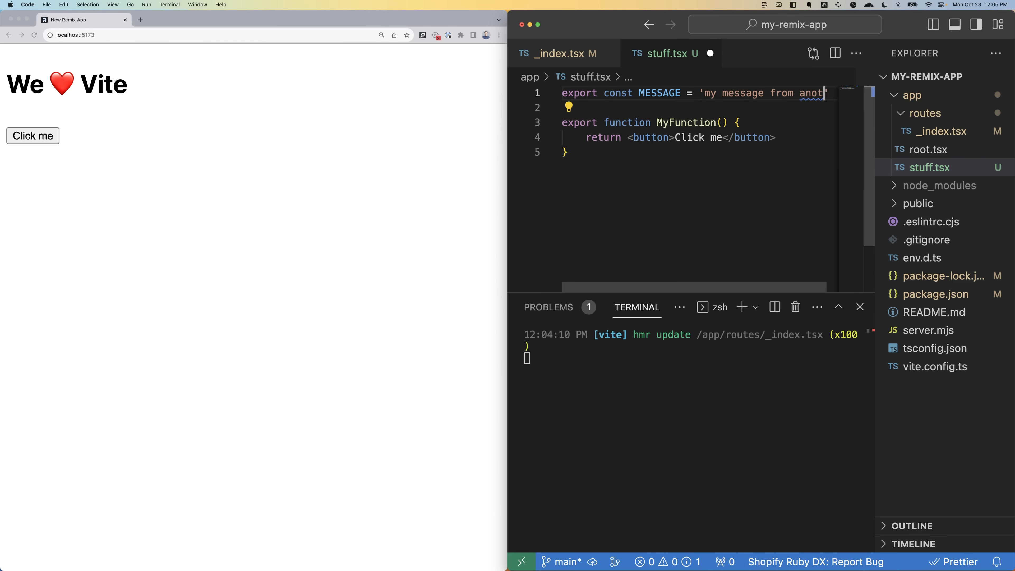
click(557, 53)
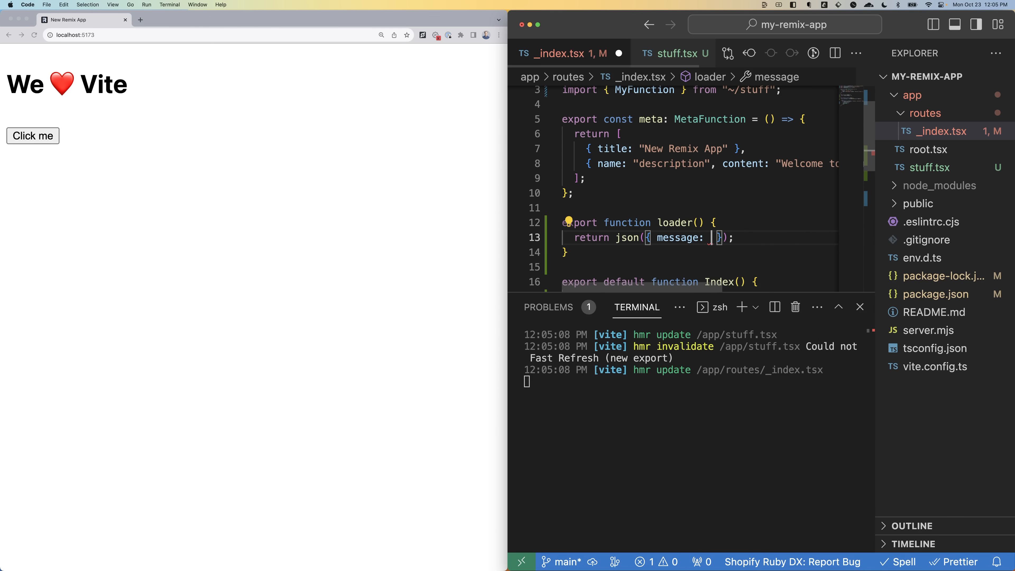
text(Message)
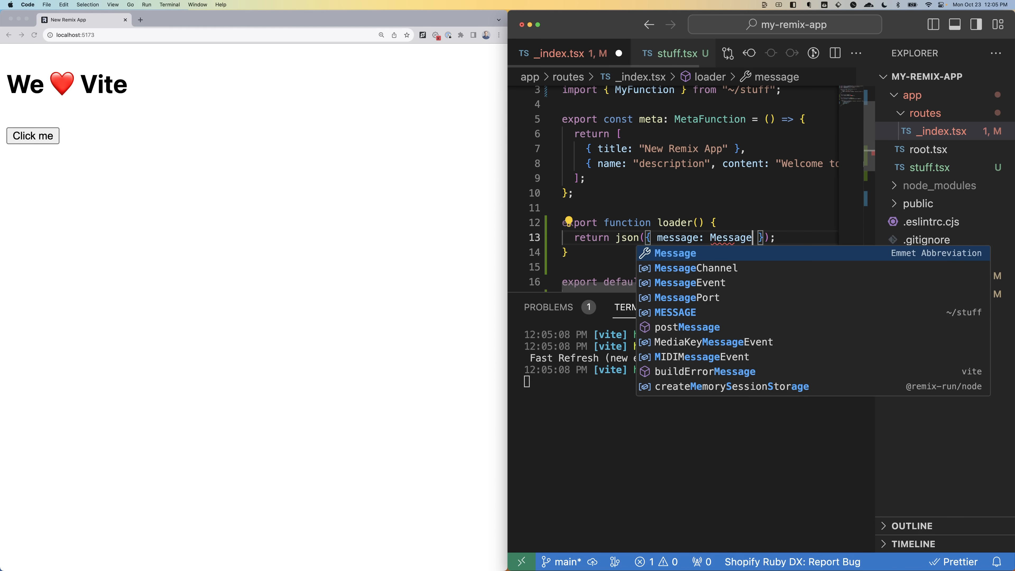
click(667, 53)
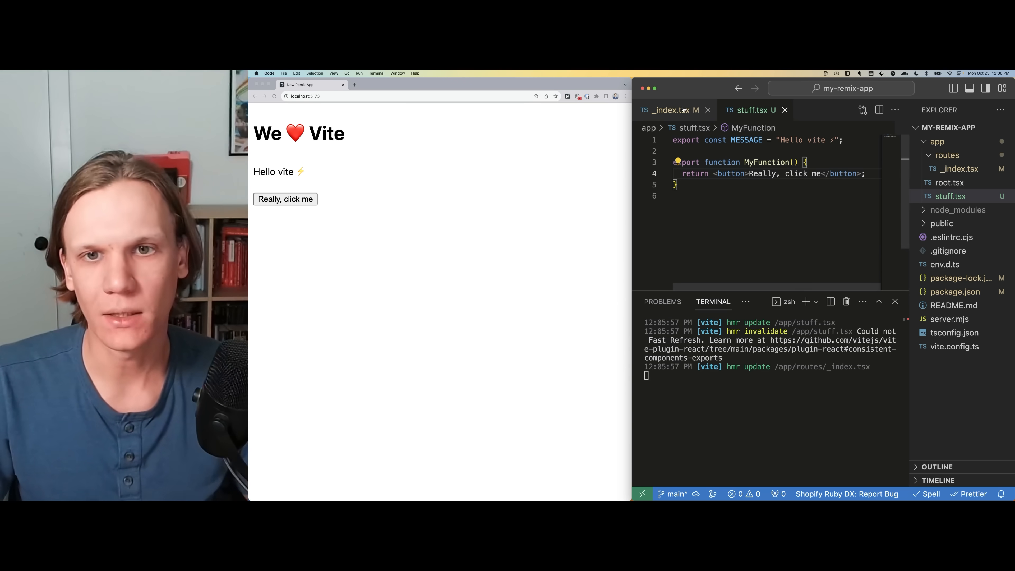
Add a new blah.mdx file under app/routes from the Explorer
click(667, 109)
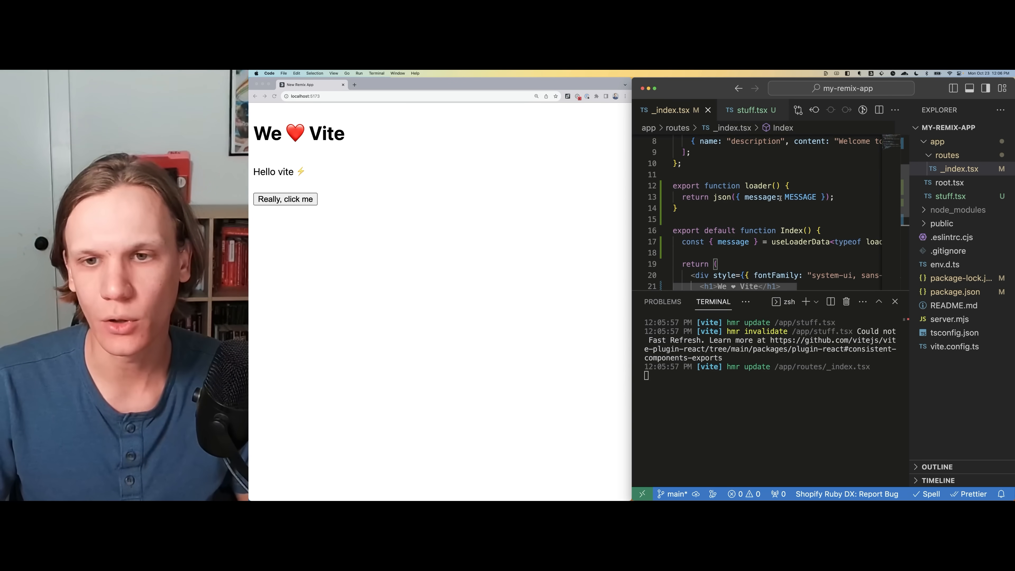
scroll(down, 3)
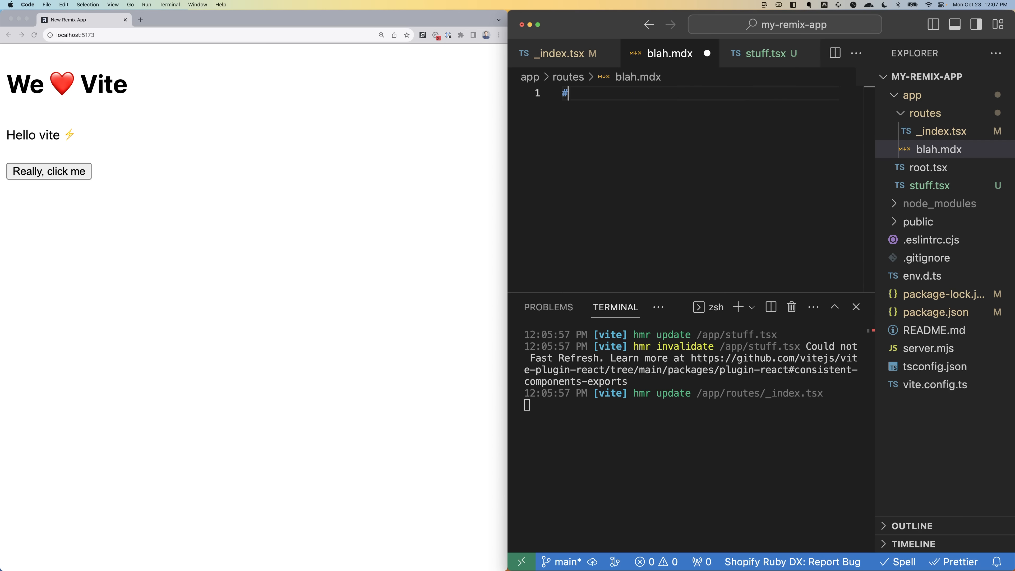
Write '# hello mdx' in blah.mdx and add <Link to='blah'>Go to blah</Link> on the index page
text(hello m)
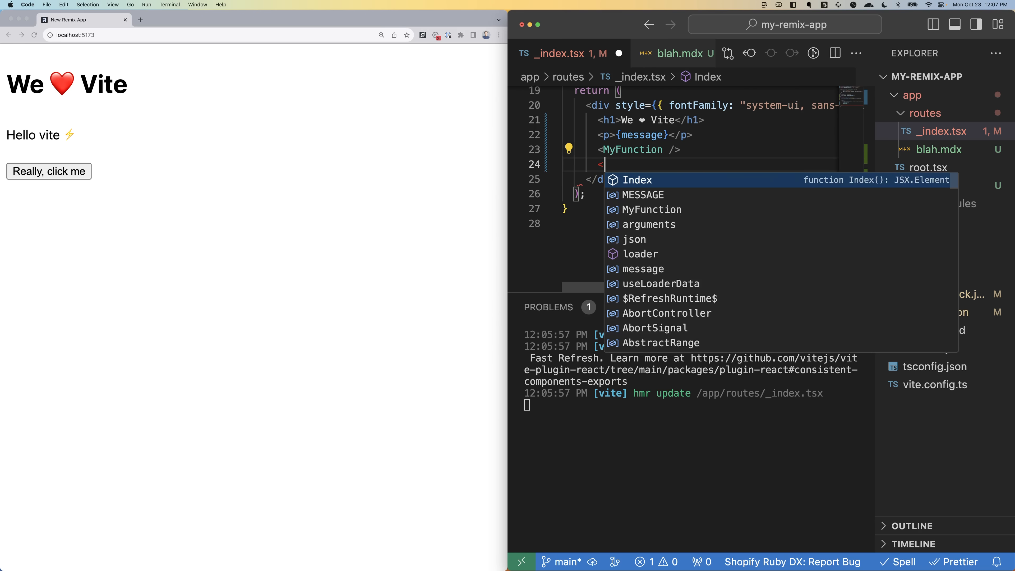
text(Link to)
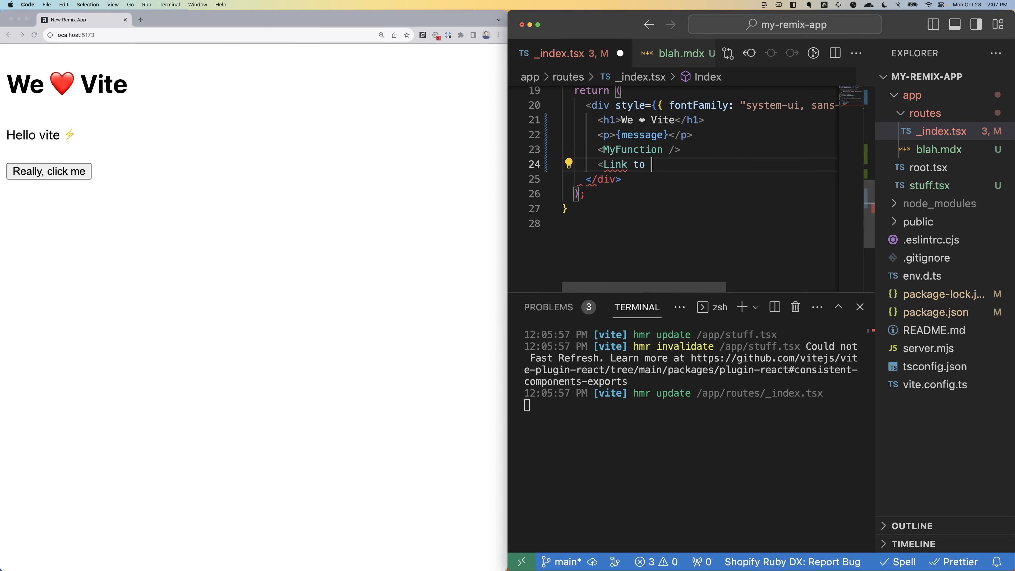
text(='blah')
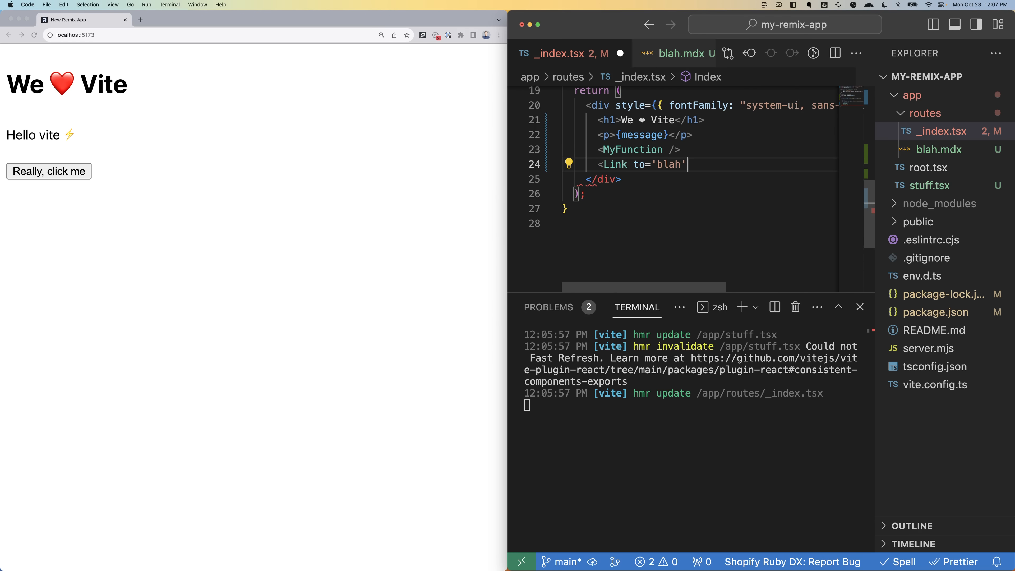
text(>Go to blah</Link>)
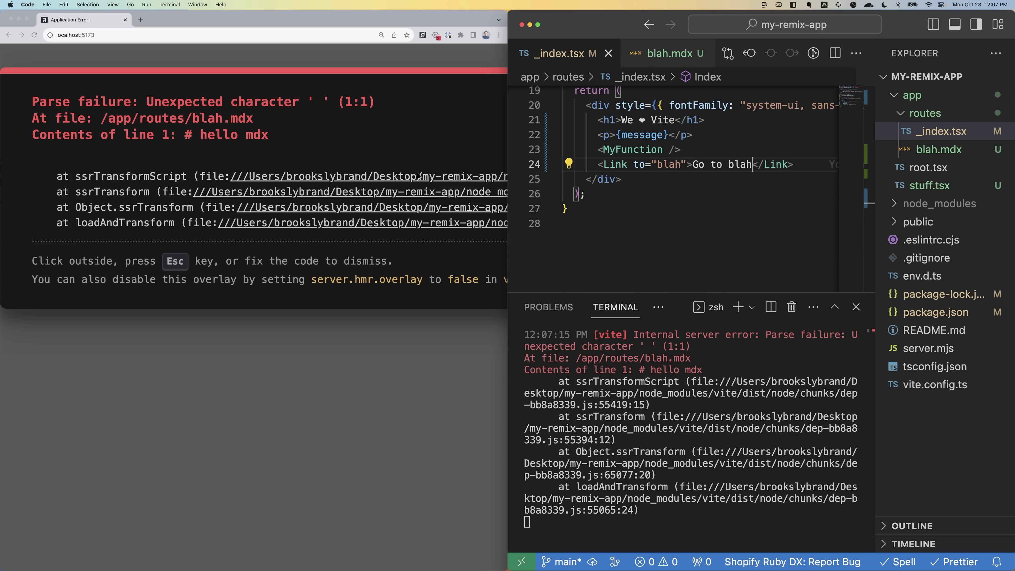
mouse_move(299, 132)
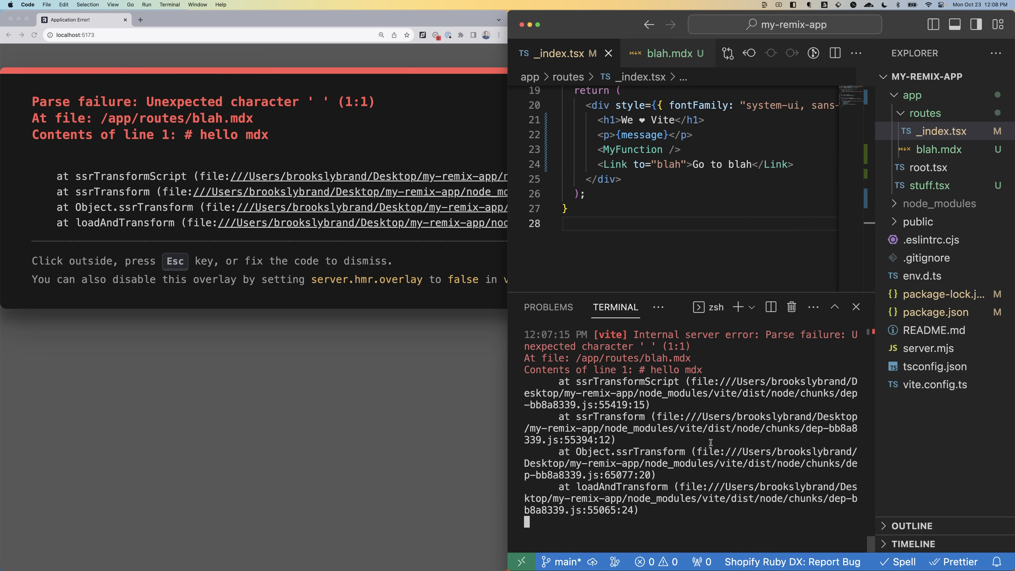
mouse_move(739, 319)
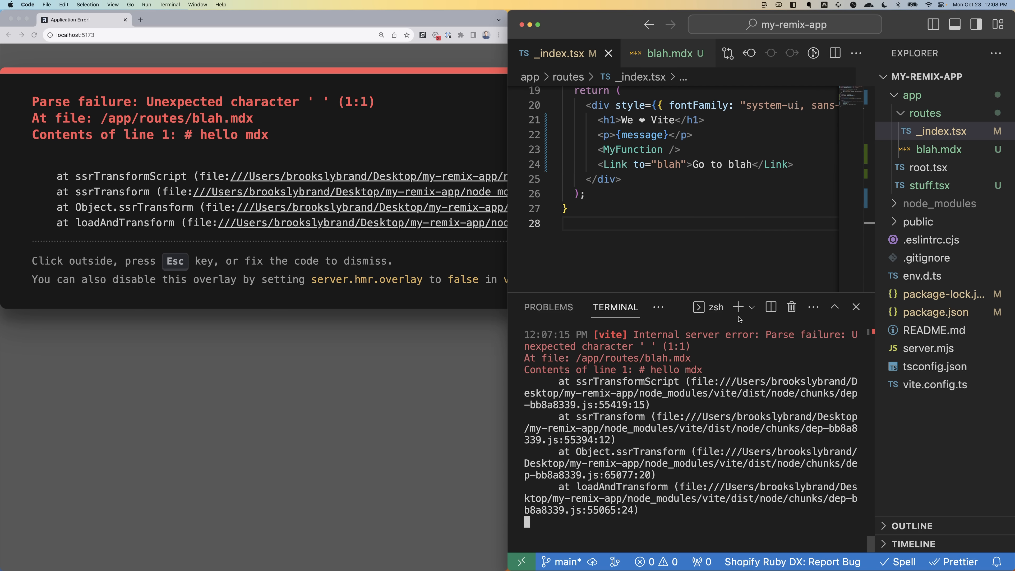
click(737, 306)
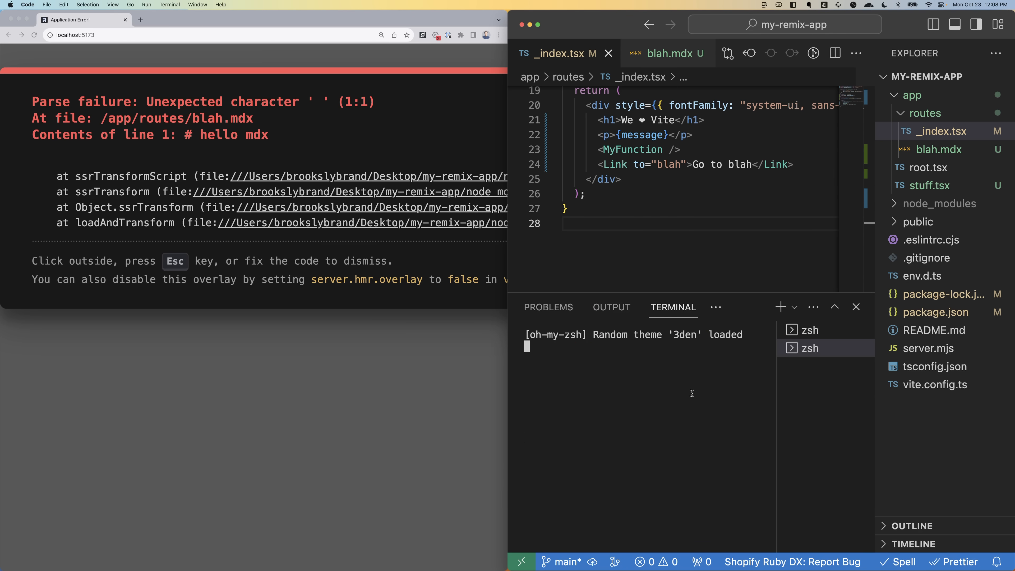
text(npm i -D)
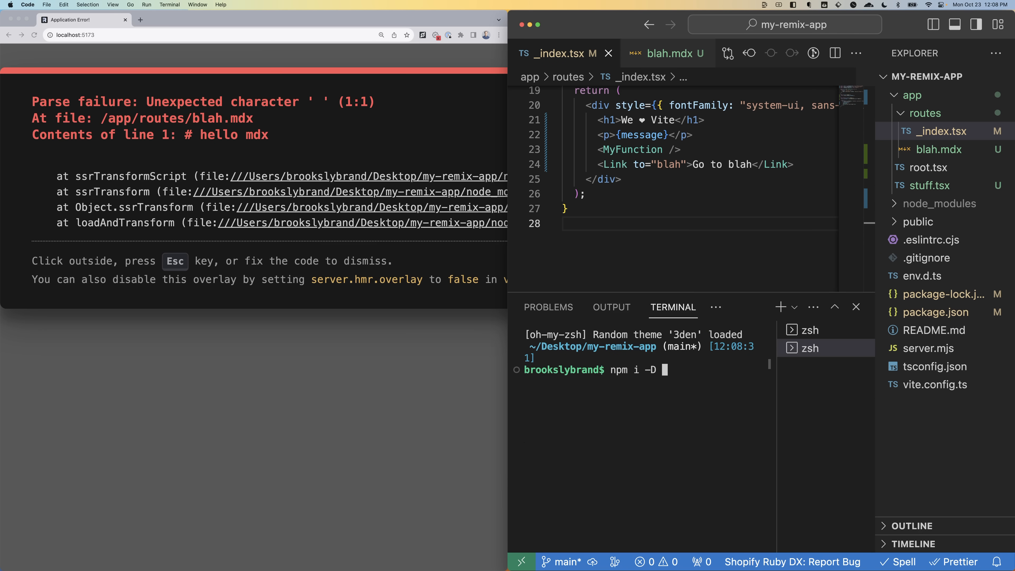
text(@mdx-js/rollup)
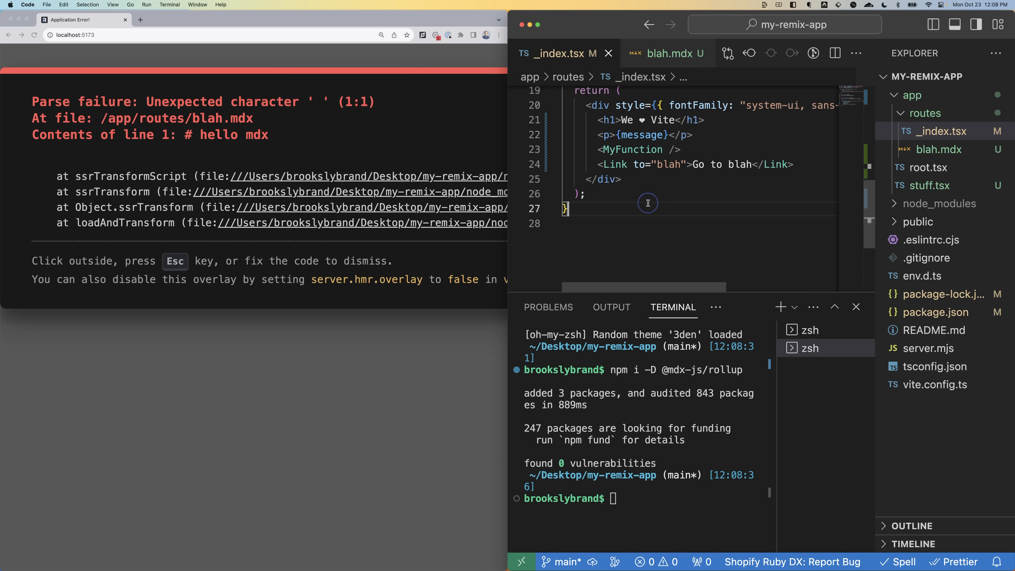
Import mdx in vite.config.ts, add mdx() to plugins, and load the blah route
click(932, 385)
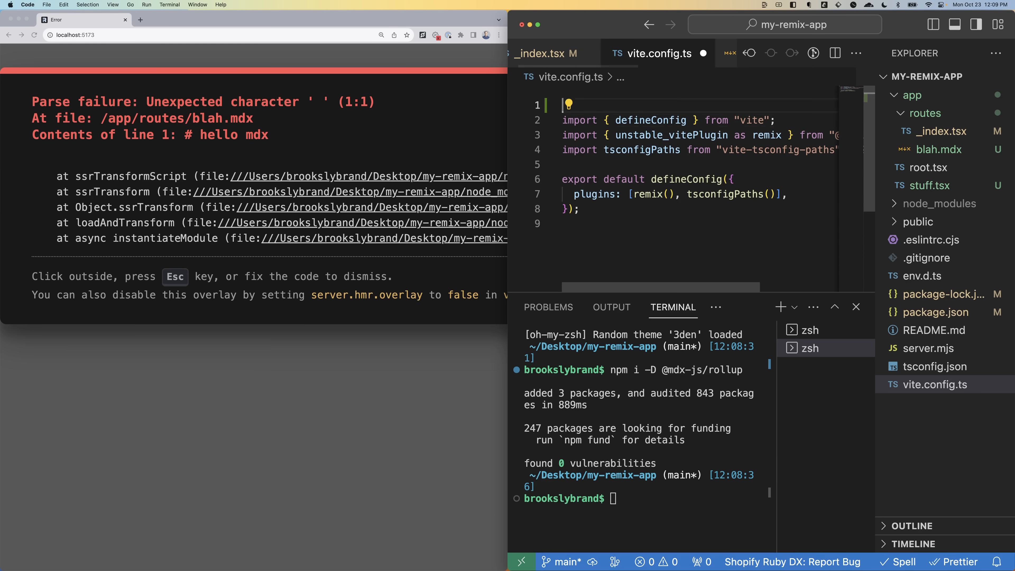
text(import mdx from '@mdx-js/rollup)
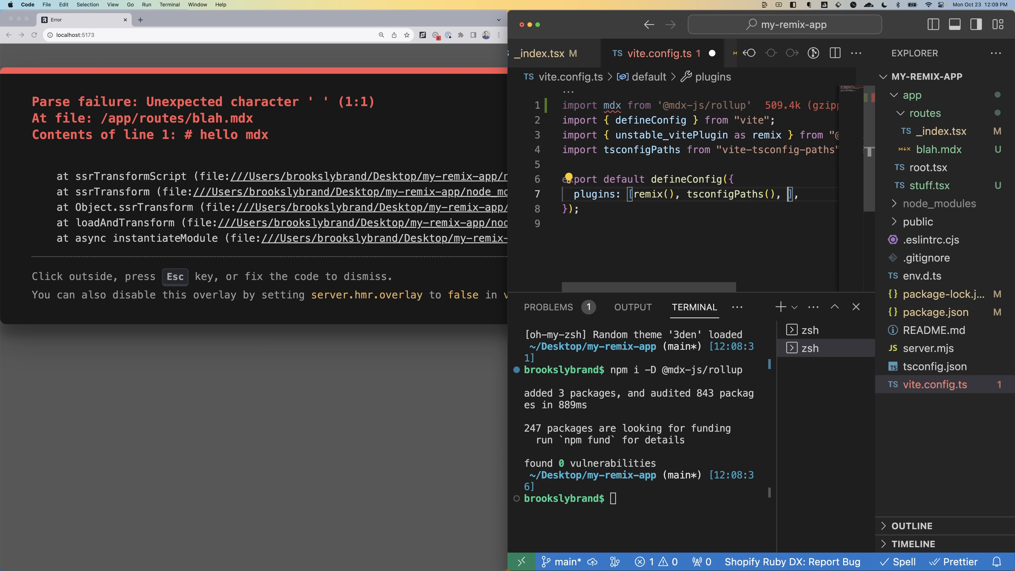
text(mdx())
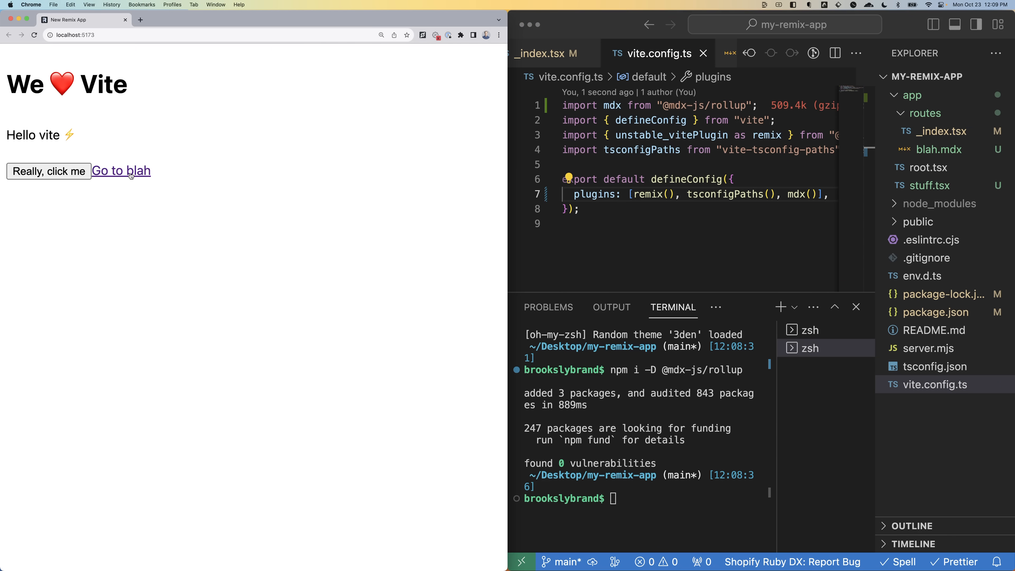
click(121, 171)
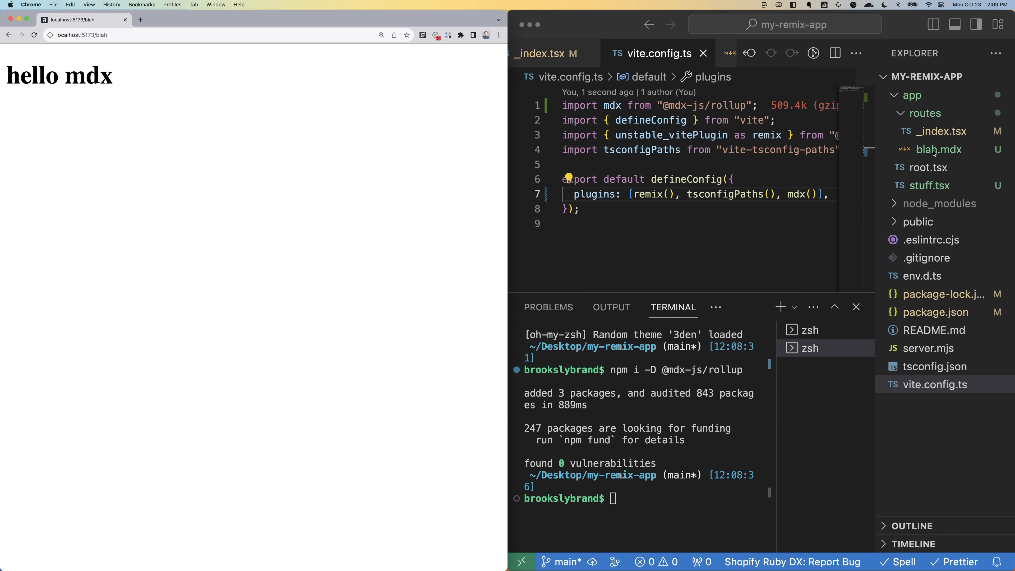
mouse_move(397, 137)
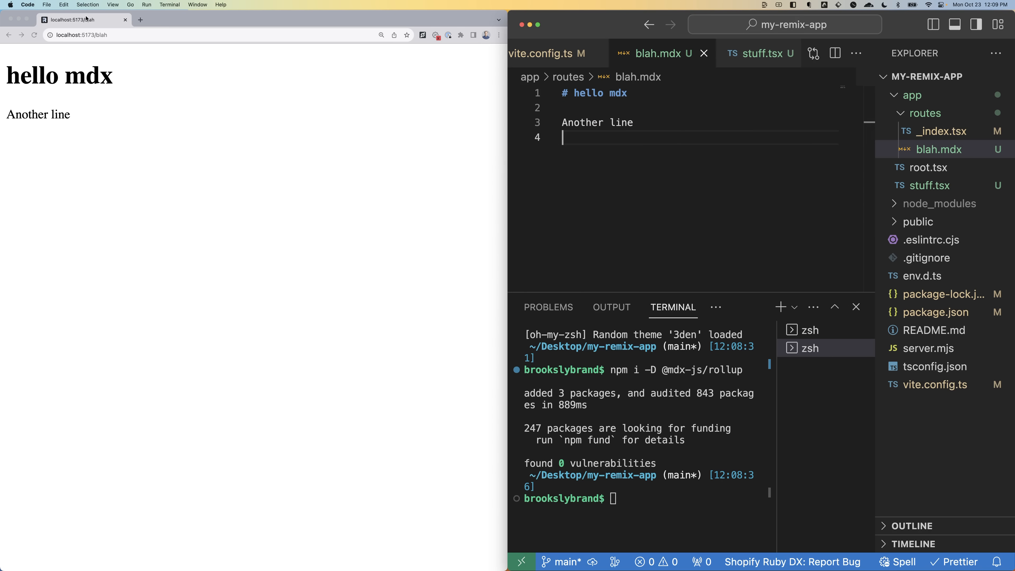
Add frontmatter with title: Hello from MDX at the top of blah.mdx
click(628, 93)
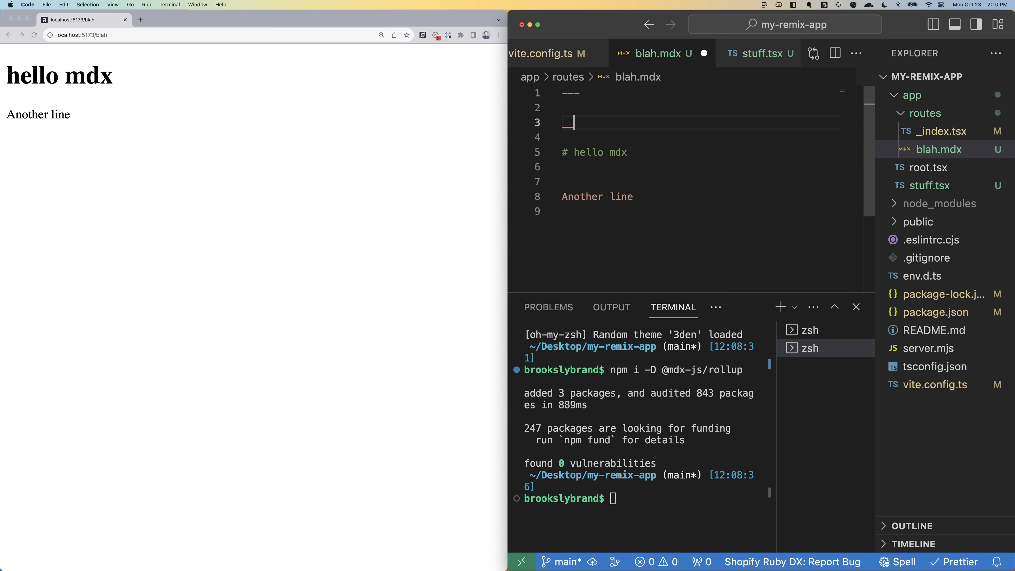
text(title:)
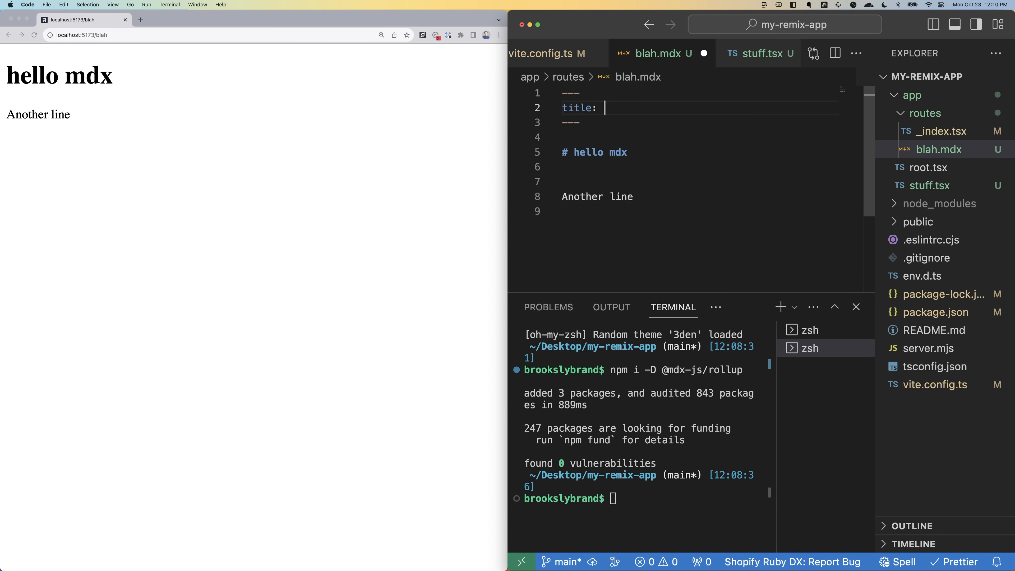
text(Hello)
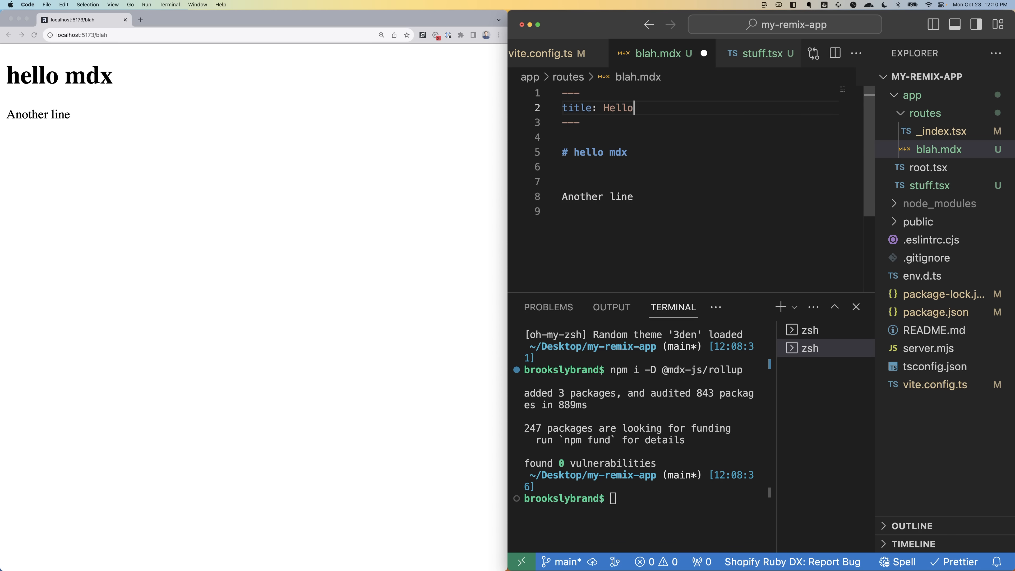
text(from MDX)
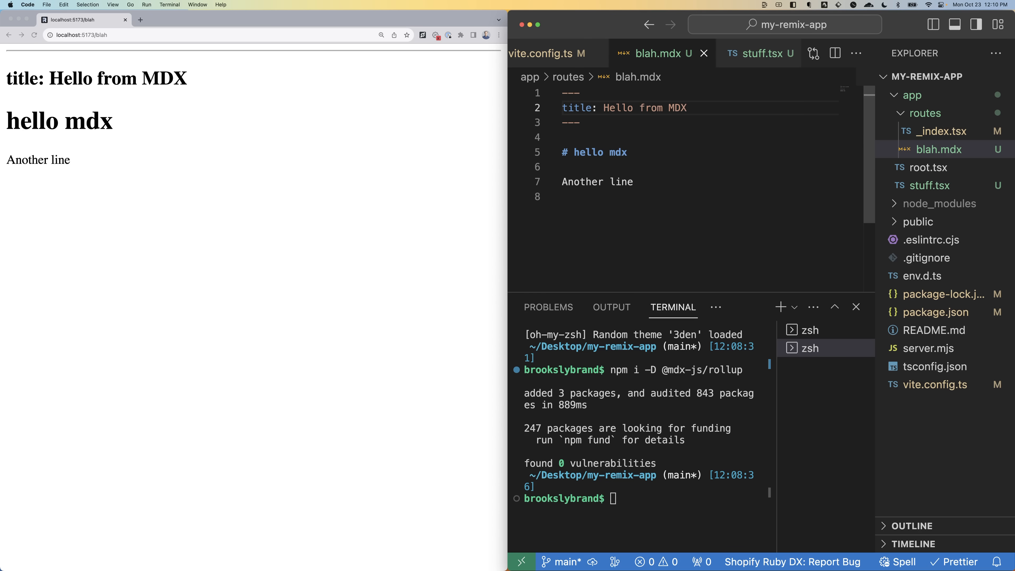
Run npm i -D remark-frontmatter remark-mdx-frontmatter in the terminal
click(687, 107)
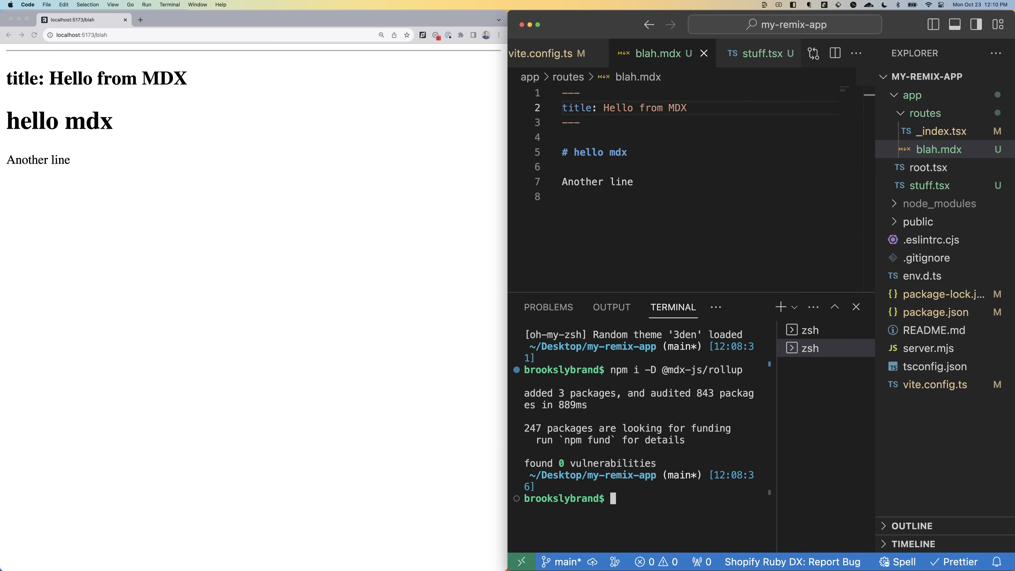
text(npm i -D)
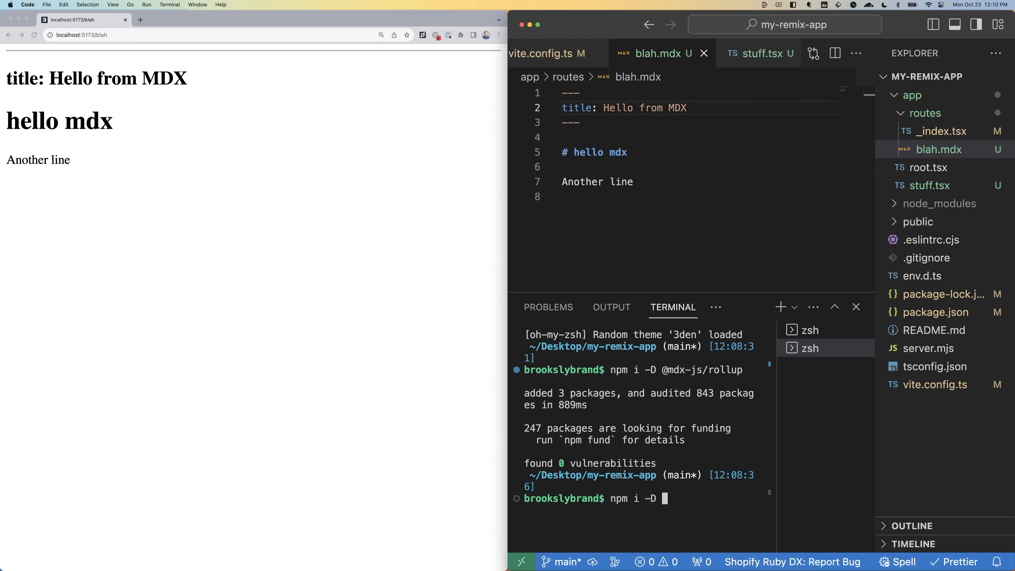
text(remark-front)
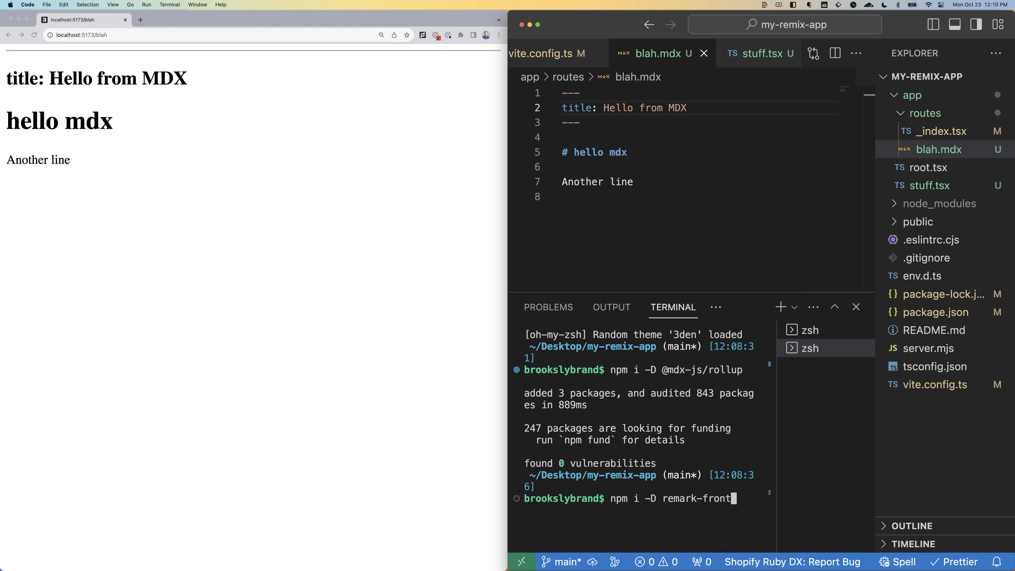
text(matter remix)
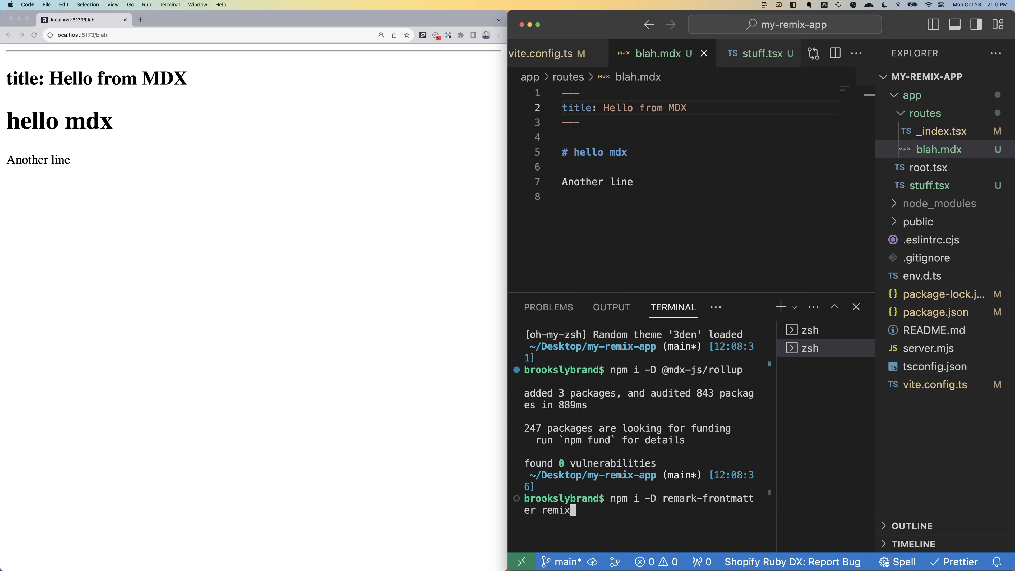
text(remark-mdx-f)
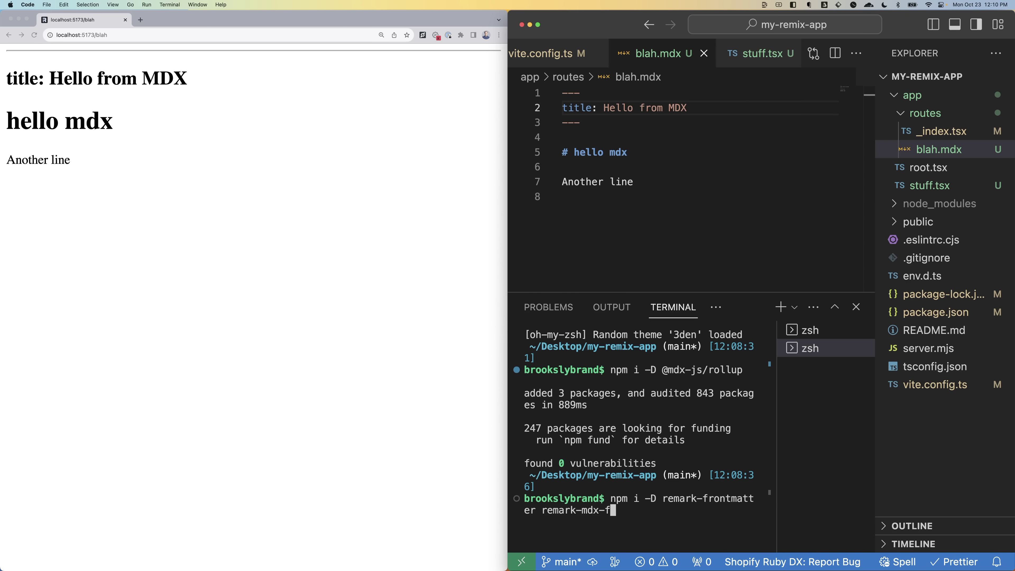
key(cmd+p)
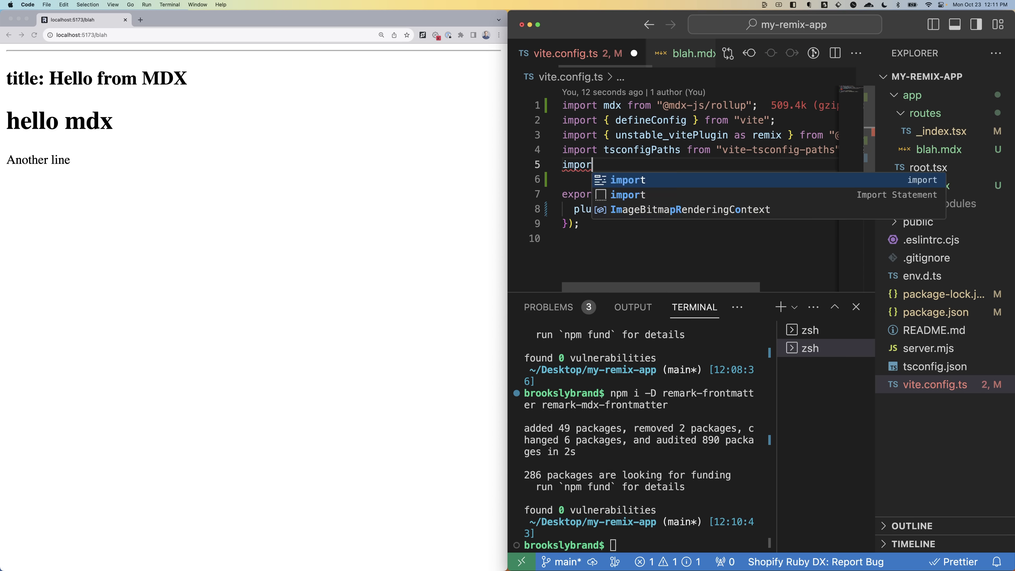
Import remarkFrontmatter and remarkMdxFrontmatter and pass them in mdx({ remarkPlugins })
text(remarkFrontmatter from ')
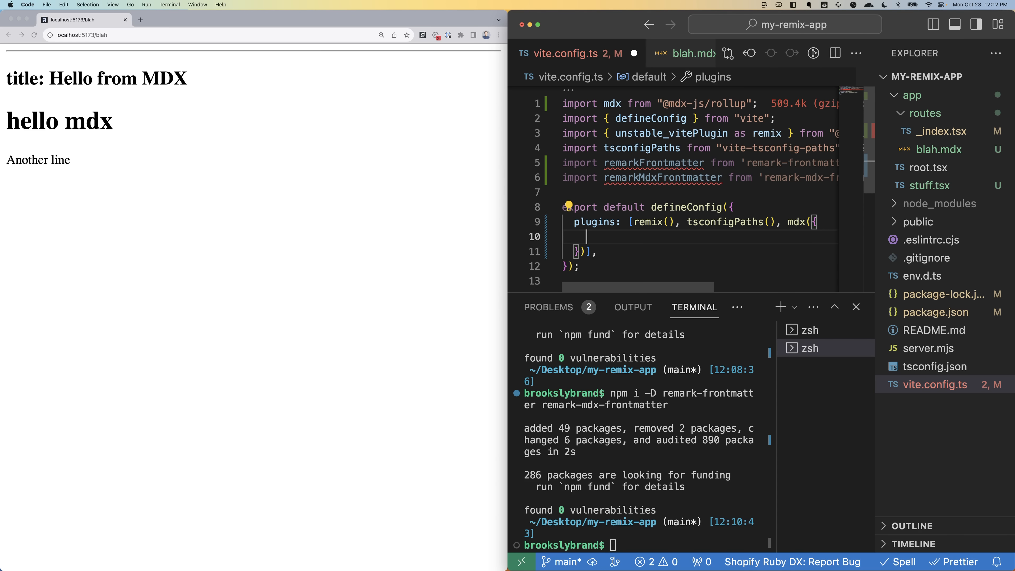
text(remarkFrontmatter)
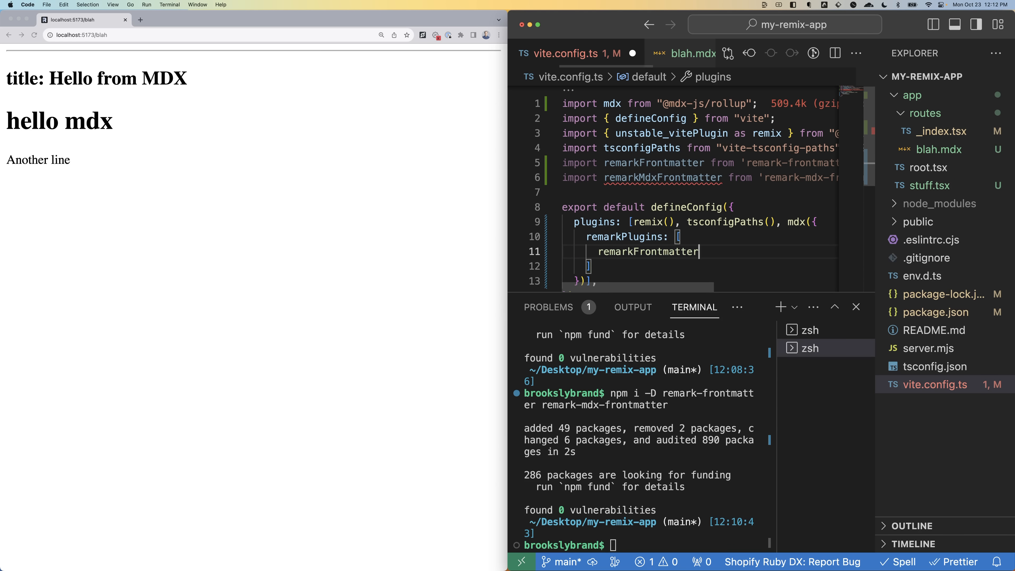
mouse_move(712, 247)
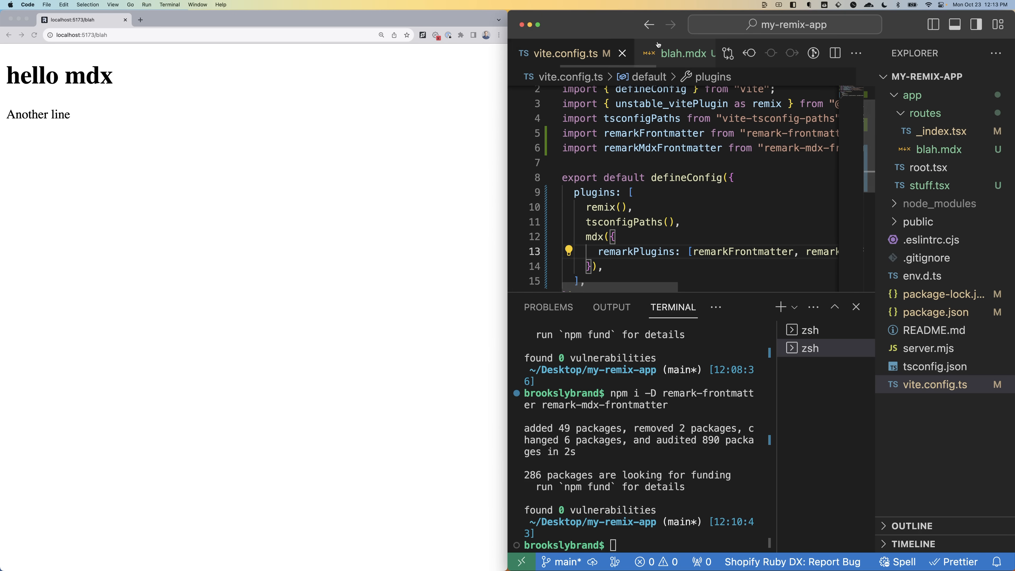
Write export const meta = () => { return [{ title: frontmatter.title }]; } below the frontmatter in blah.mdx
click(674, 53)
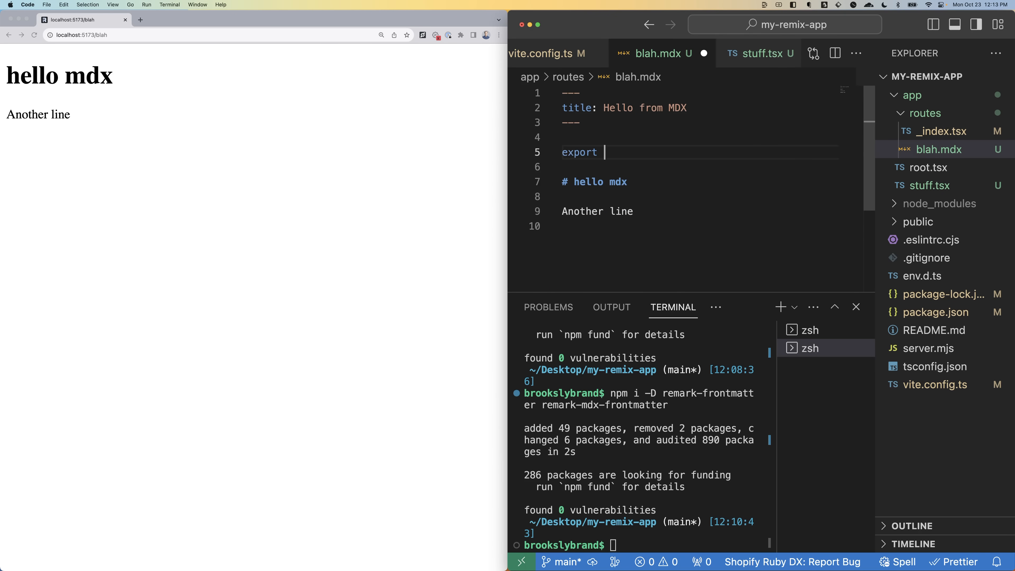
text(const meta)
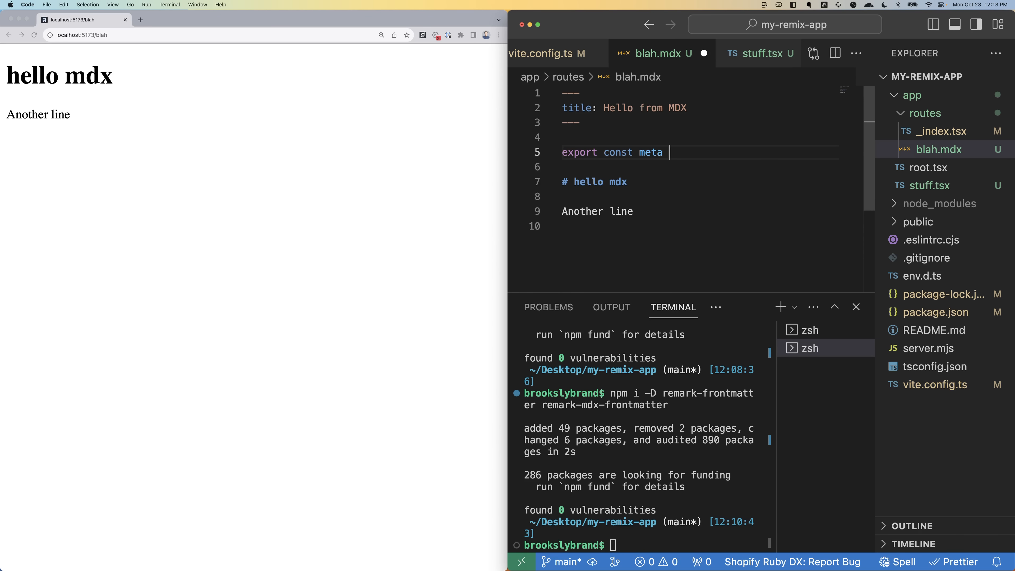
text(= () => {)
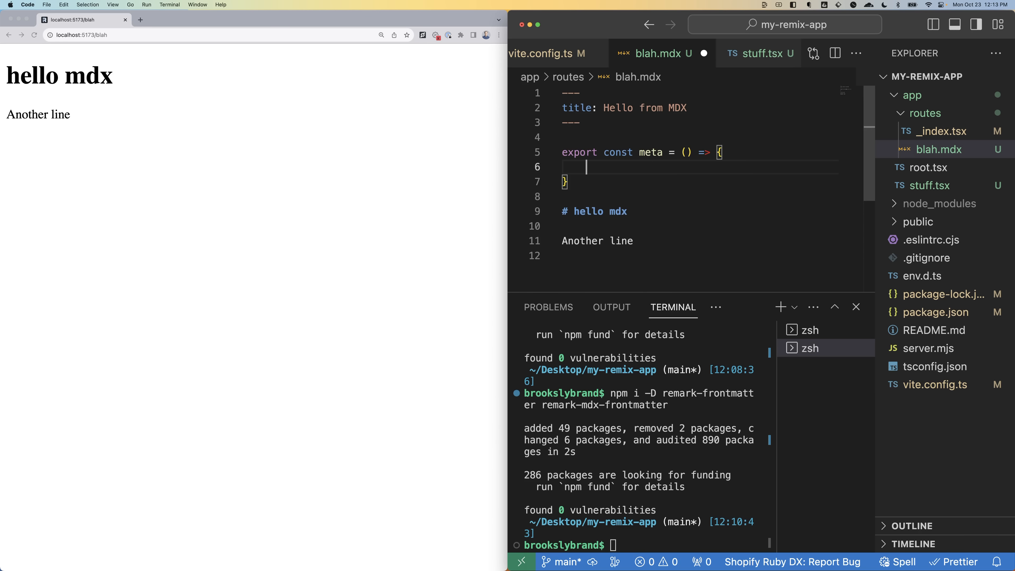
text(return [)
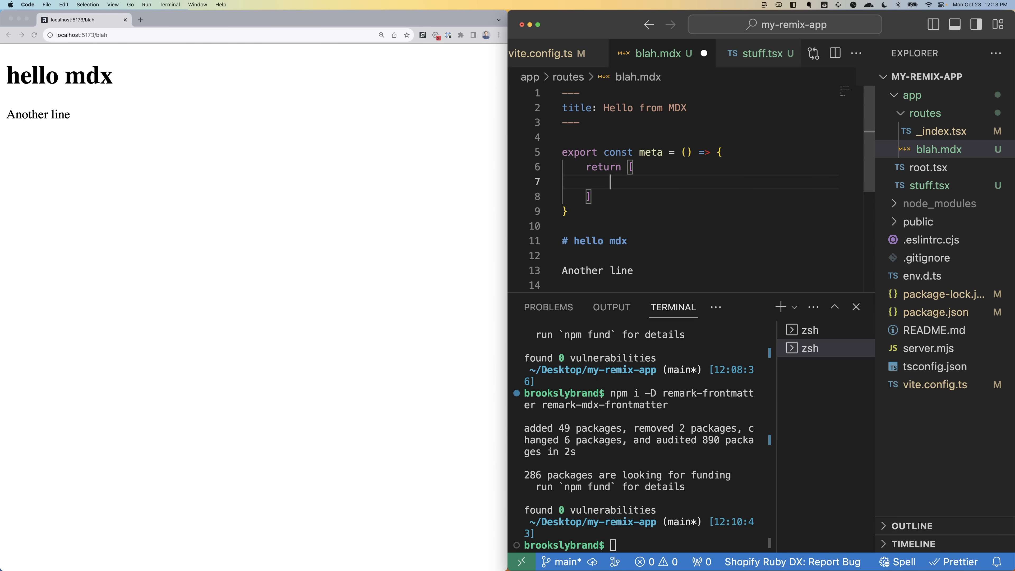
text({title: something" }];)
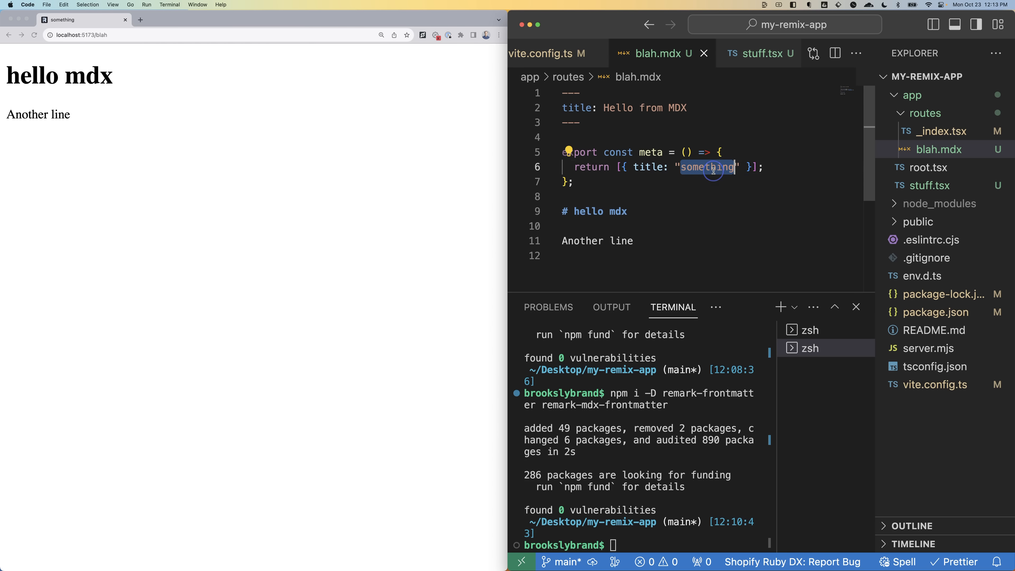
text(frontmatter.title)
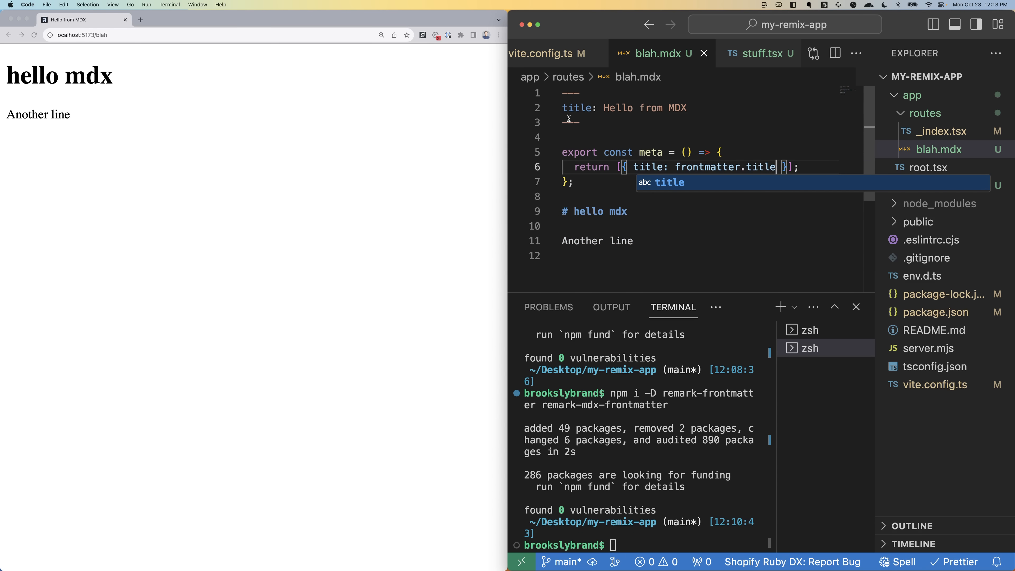
mouse_move(693, 113)
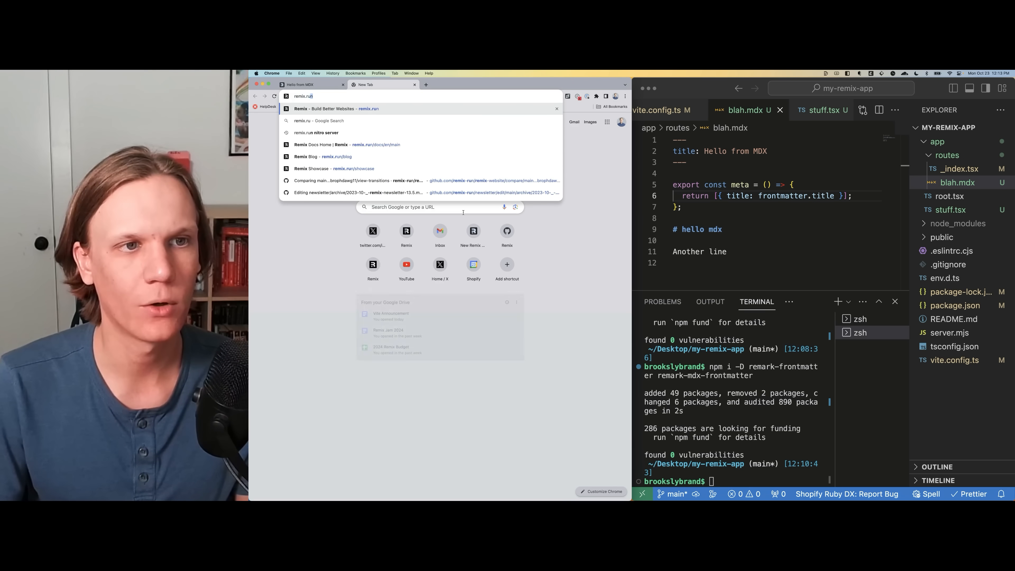
Go to remix.run and reach the migration guide's SVG imports section
click(347, 144)
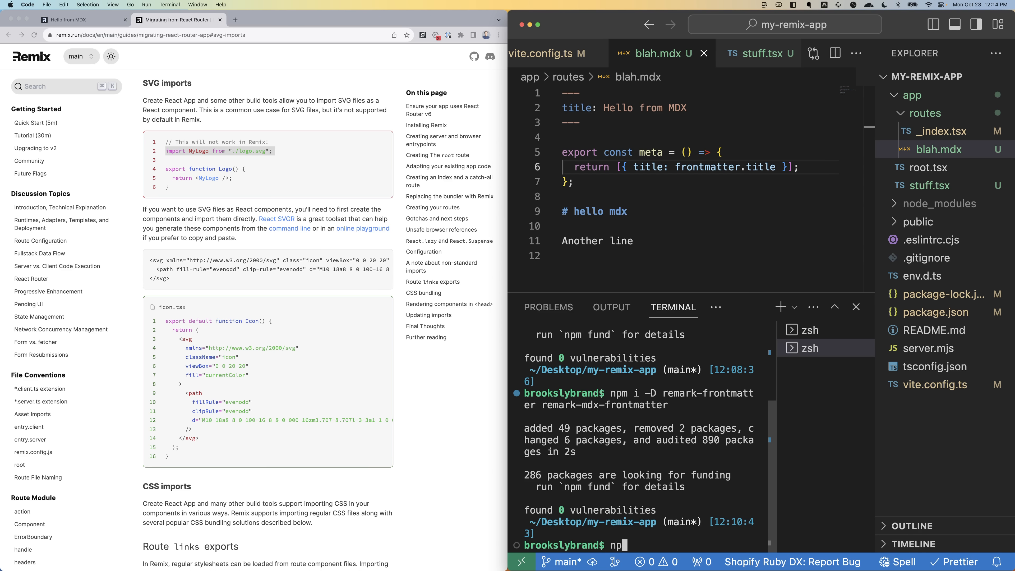
Install vite-plugin-svgr with npm i -D, create app/assets and add the downloaded remix-logo.svg
text(pm i -D vite-plugin-svgr)
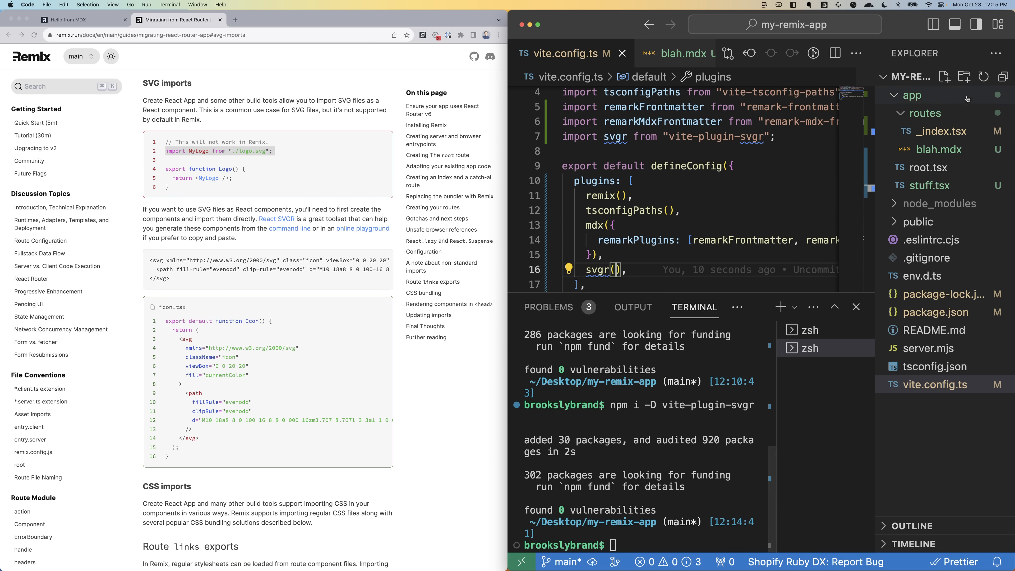
click(964, 76)
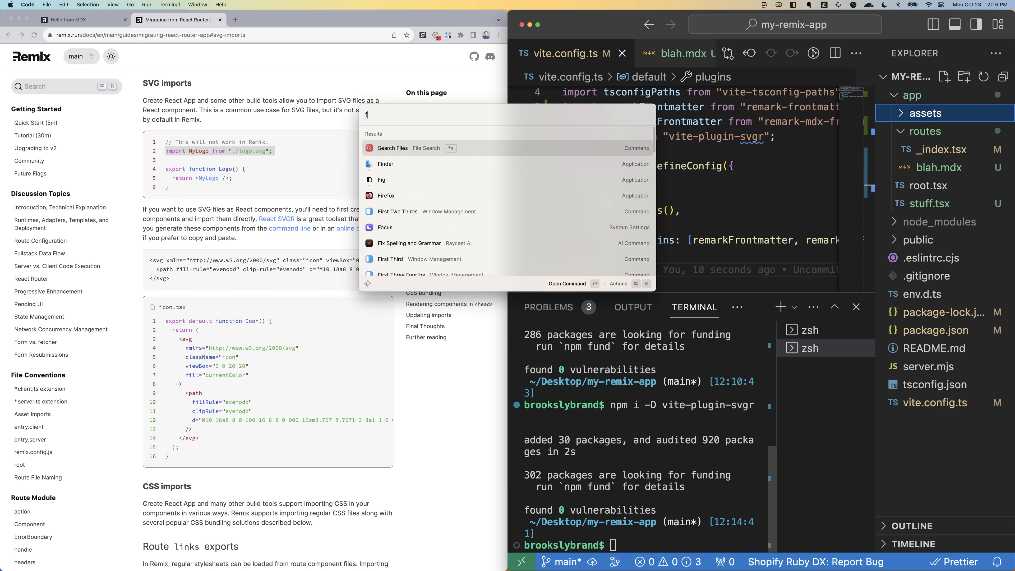
click(385, 164)
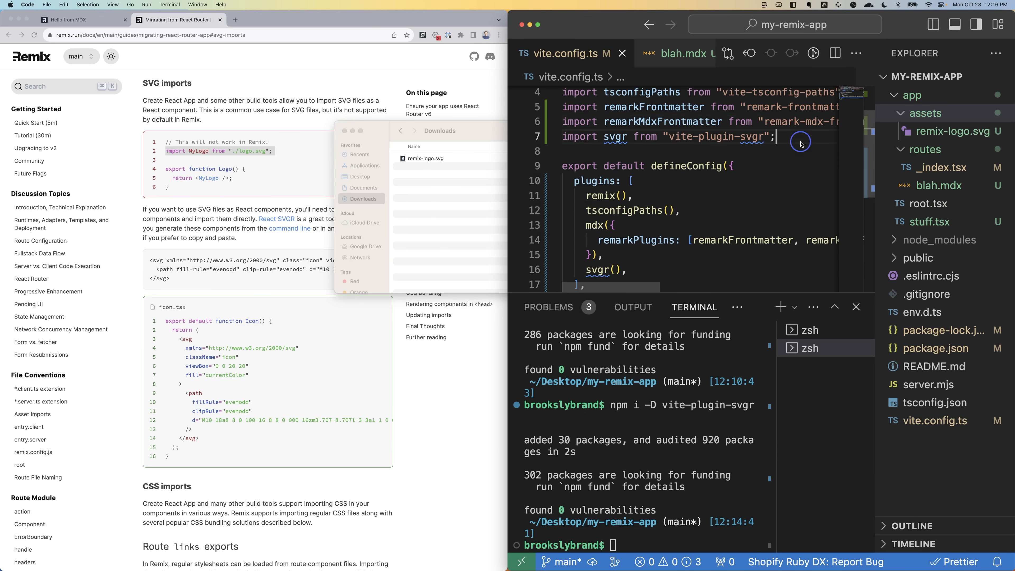
In _index.tsx, add import RemixLogo from "~/assets/remix-logo.svg" at the top
text(_in)
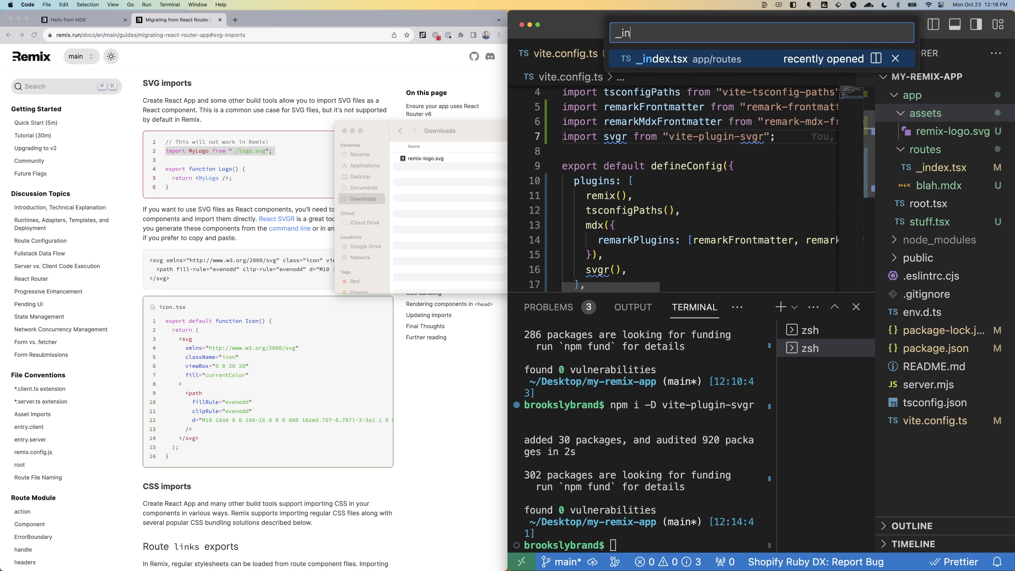
click(673, 59)
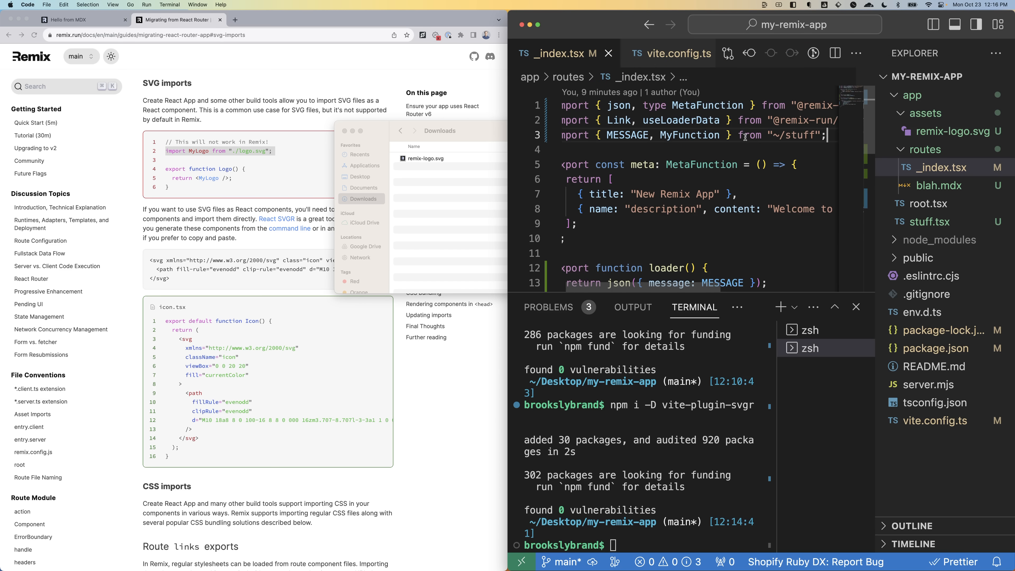
text(import RemixL)
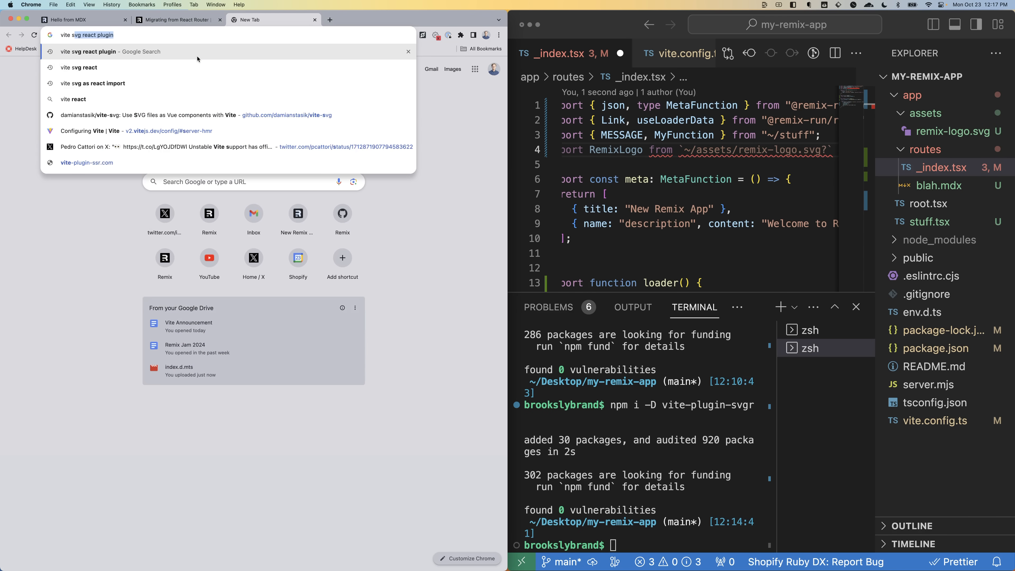
Search 'vite svgr', read the npm Usage notes, and make the RemixLogo import end with ?react
key(Return)
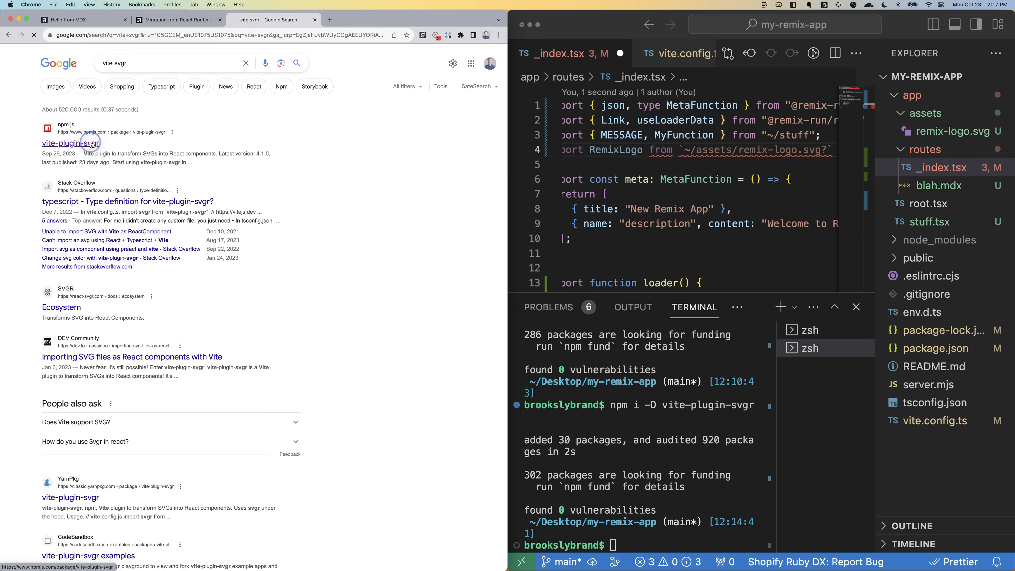
click(70, 143)
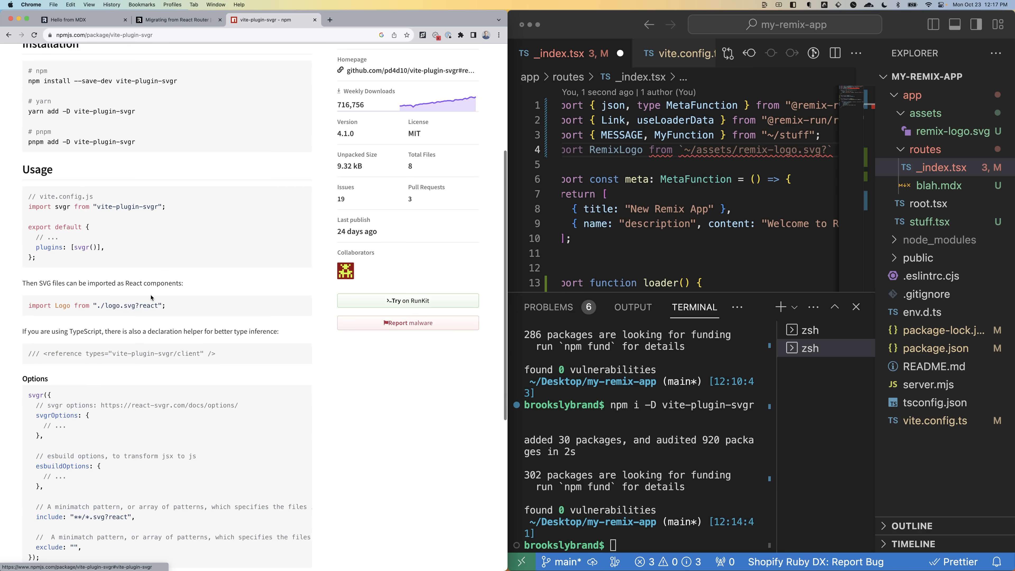
scroll(down, 3)
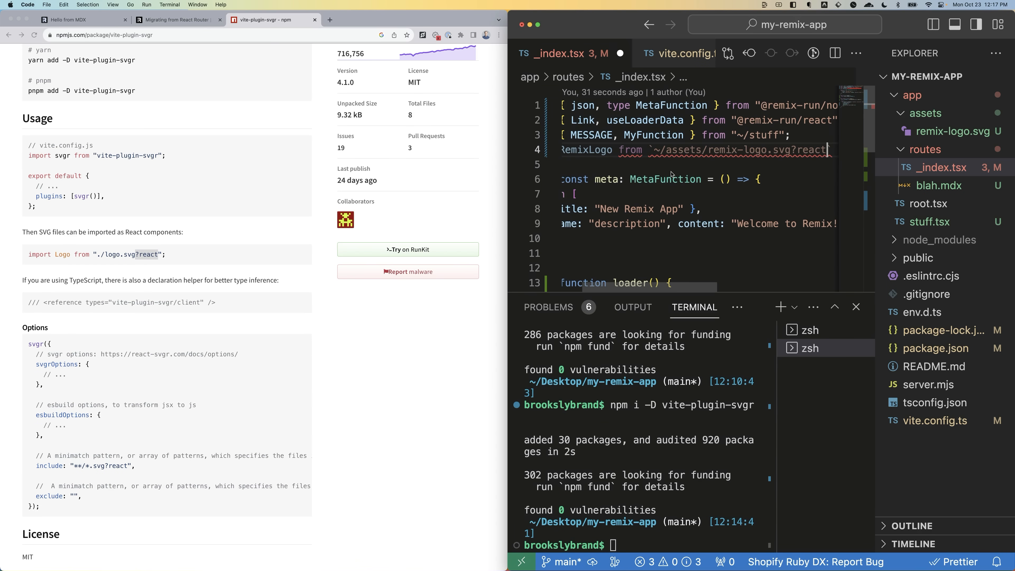
scroll(down, 3)
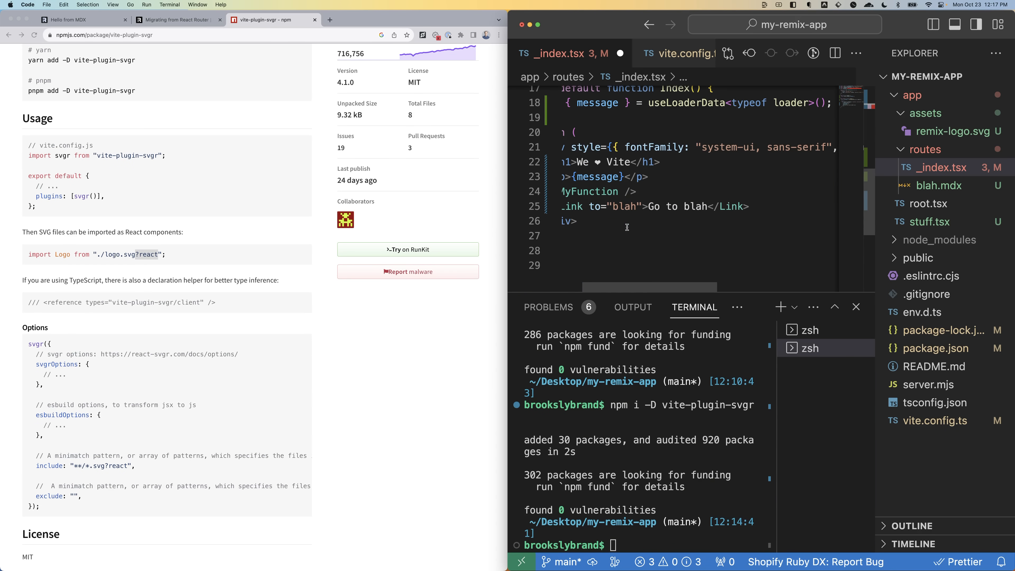
Render <RemixLogo /> inside the div in _index.tsx and check the home page
text(<xRemixLogo />)
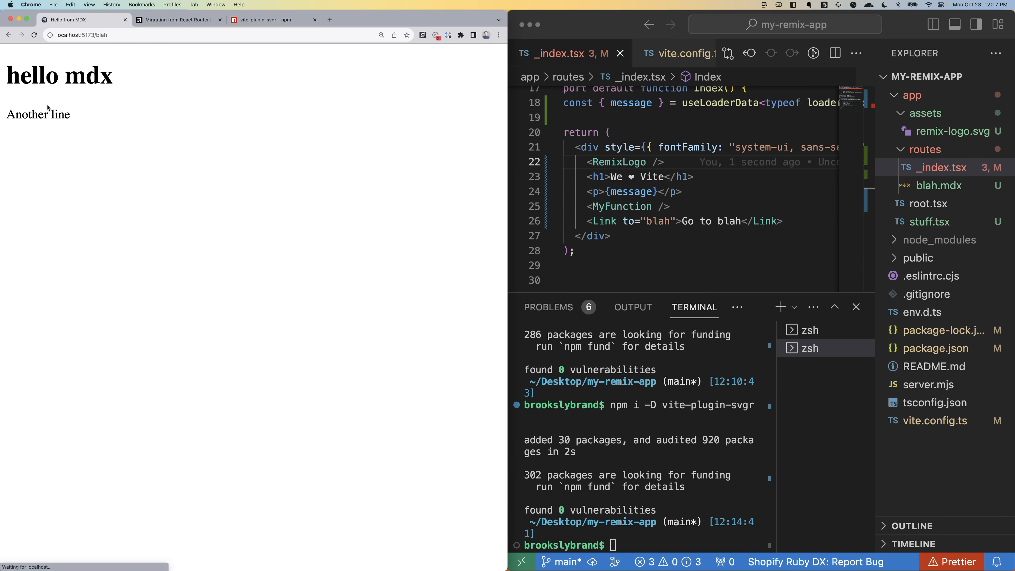
click(9, 35)
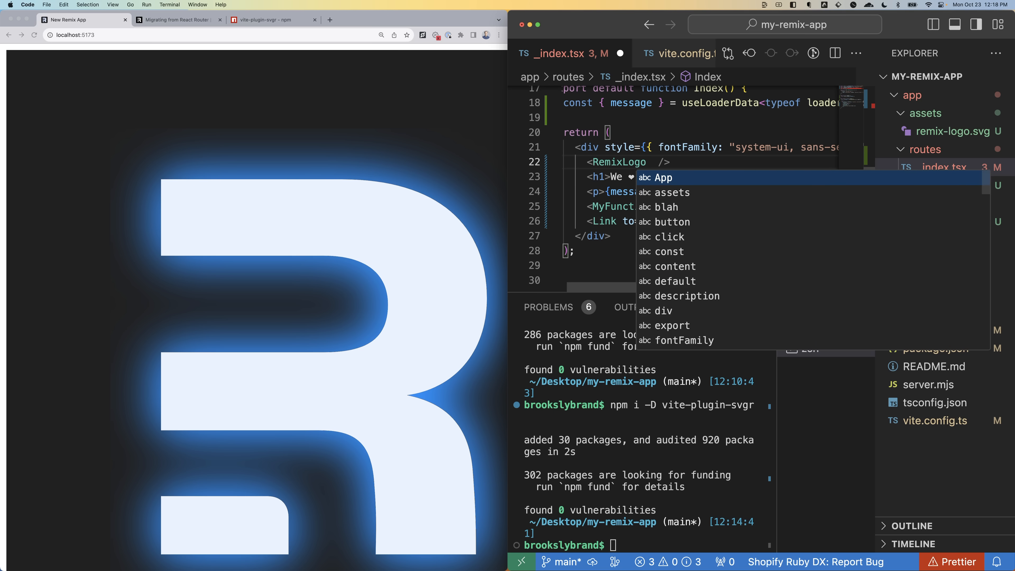
Copy the /// reference line for vite-plugin-svgr/client from npm docs into env.d.ts
click(272, 20)
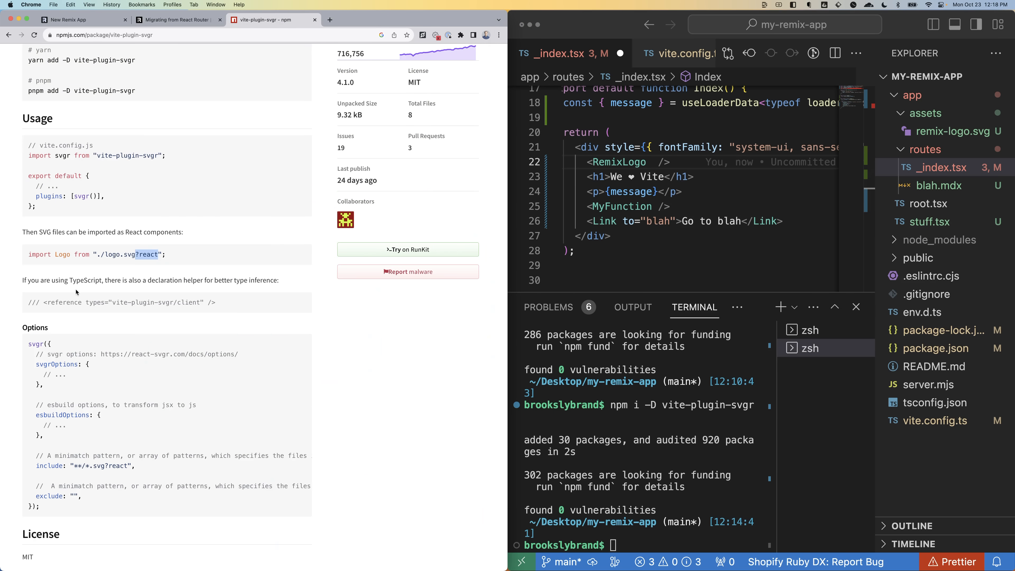
click(684, 192)
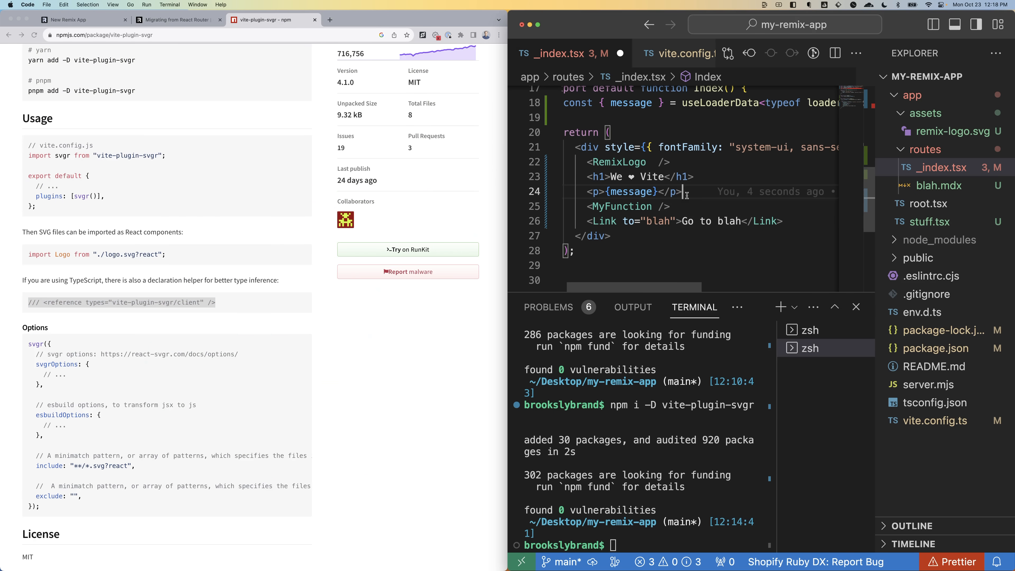
click(923, 312)
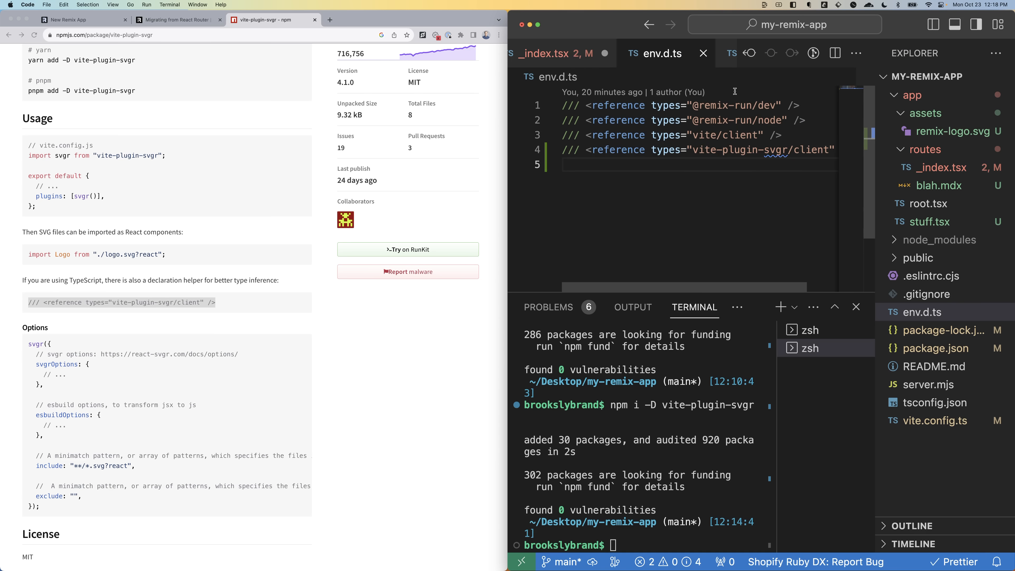
Give <RemixLogo /> width={24} height={24} in _index.tsx and begin a stroke attribute
click(942, 168)
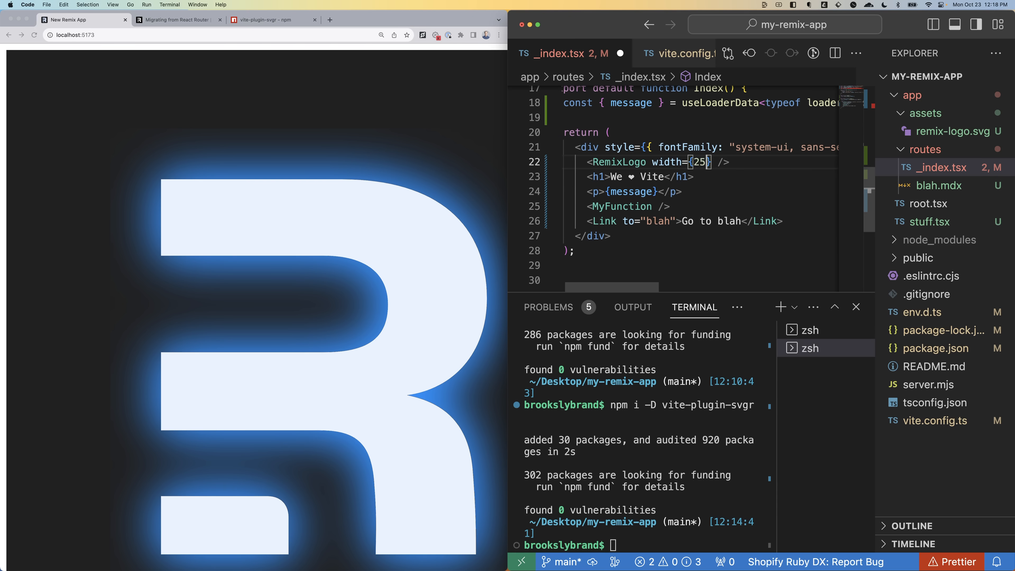
text(height={})
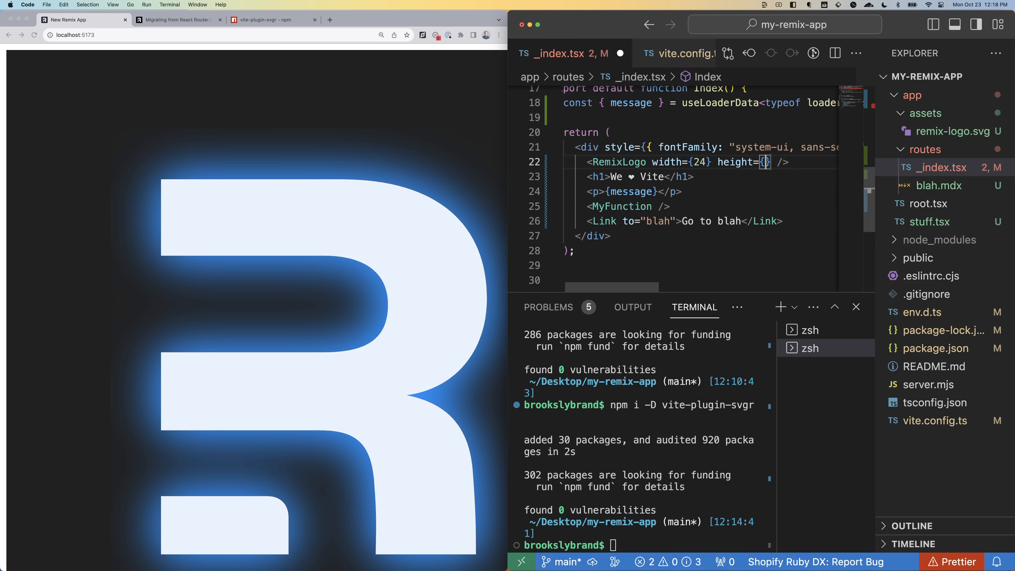
text(24)
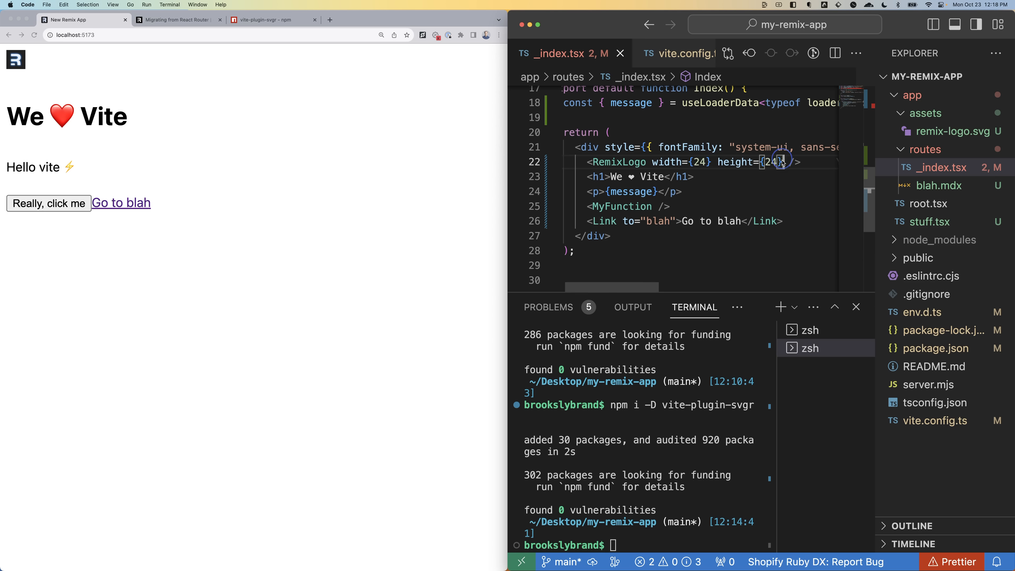
text(stroke="w)
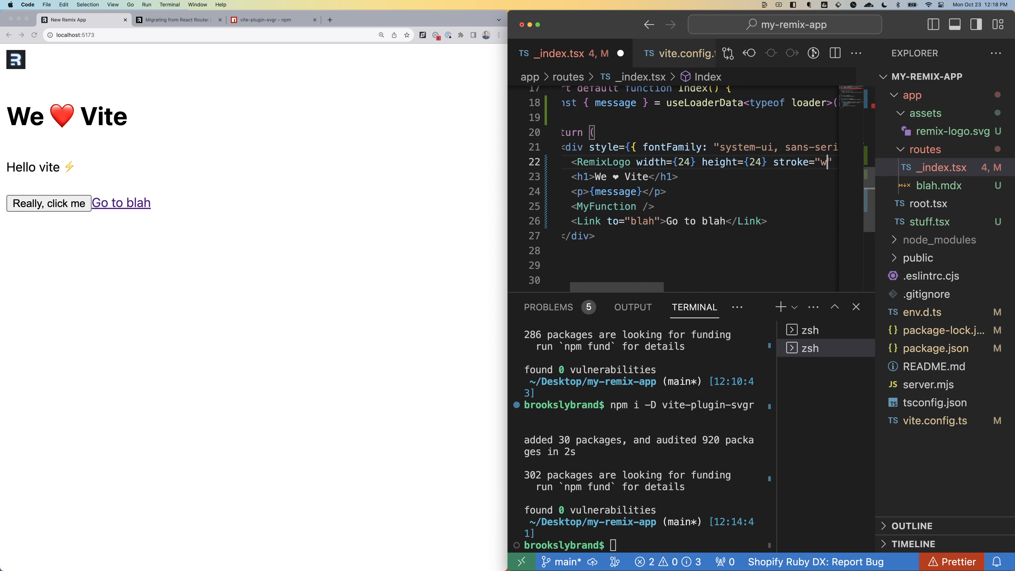